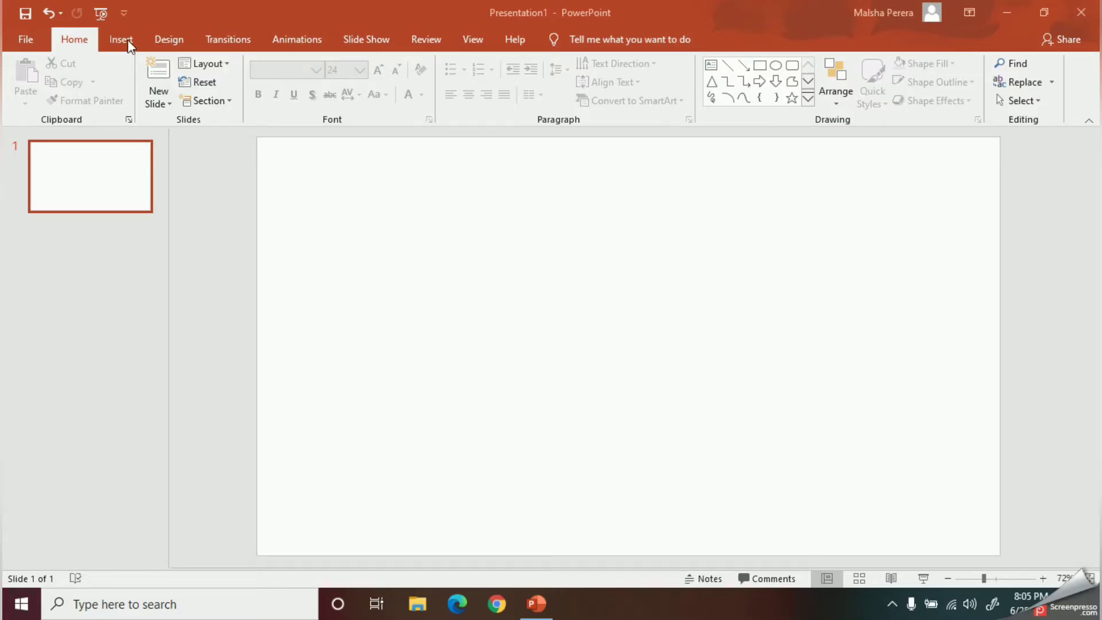
Step: Show the Insert tab's Audio dropdown with its from-PC and recording options
left_click(122, 39)
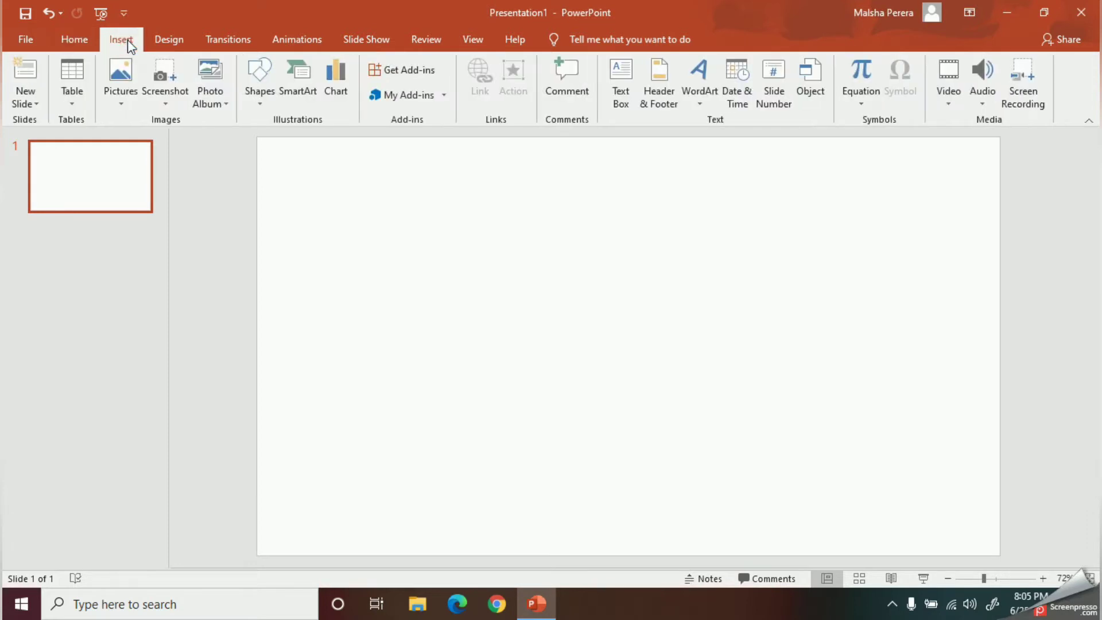
mouse_move(6, 581)
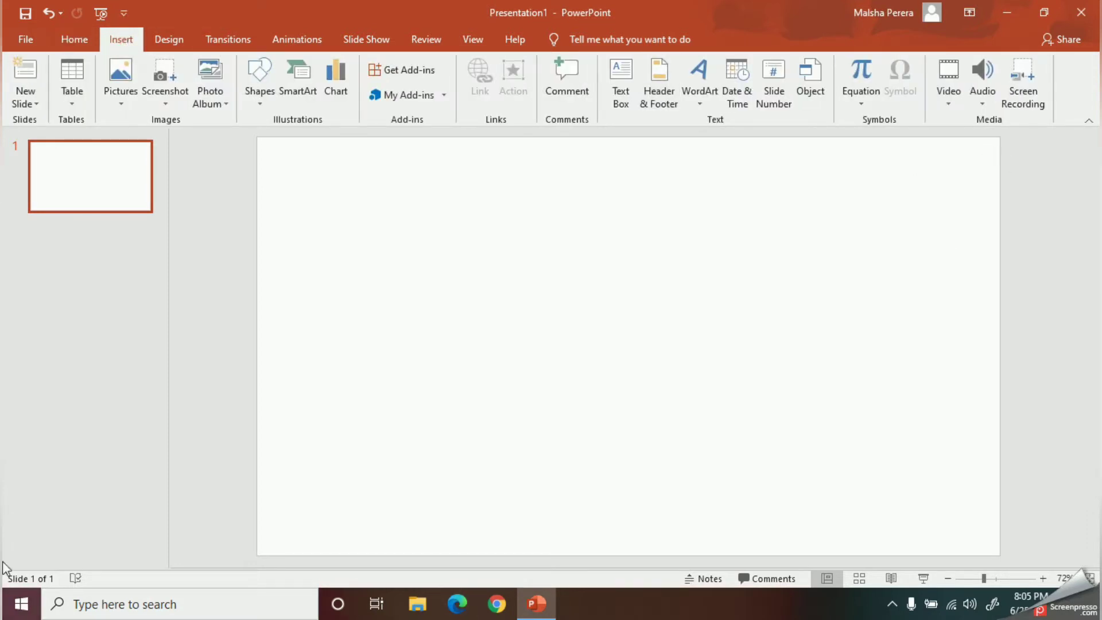
left_click(982, 78)
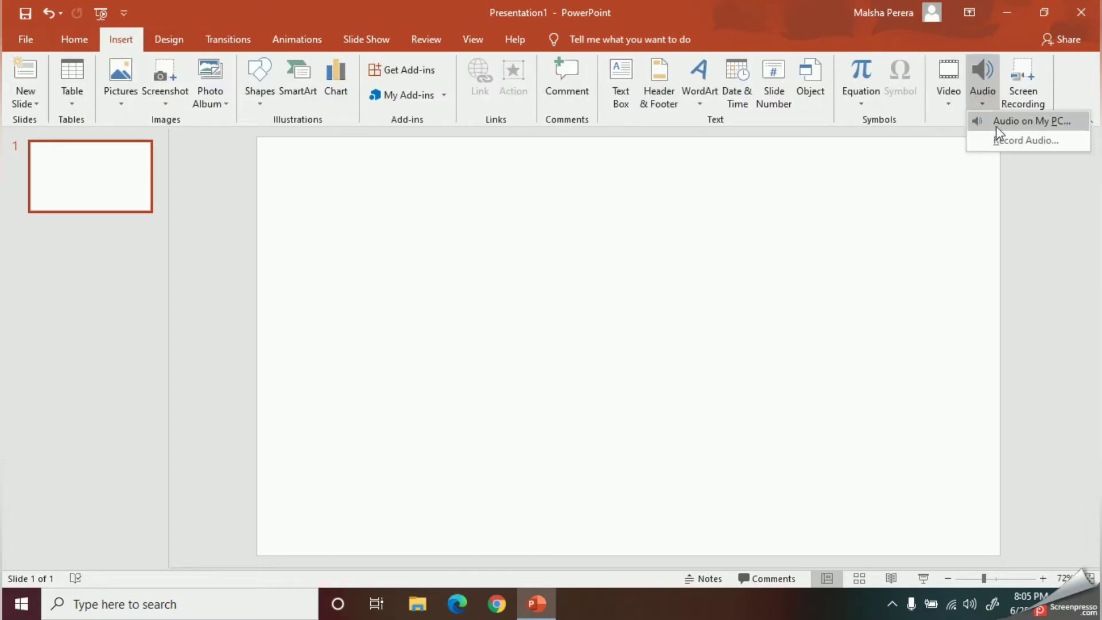
Step: Insert the bensound-buddy audio file from the Downloads folder onto slide 1
left_click(1026, 121)
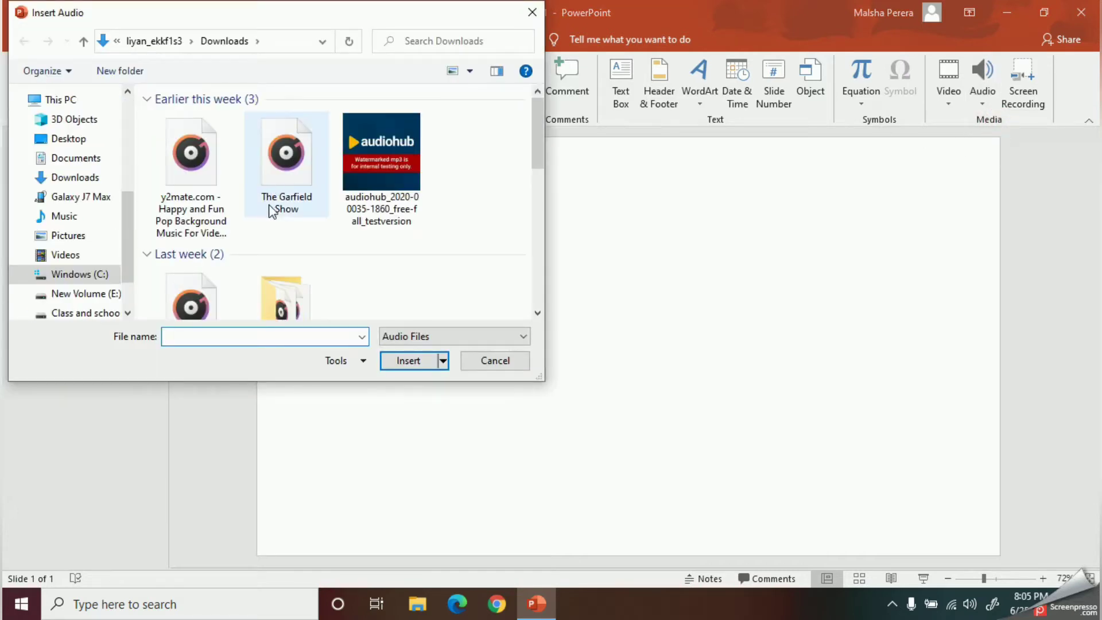
scroll("down", 3)
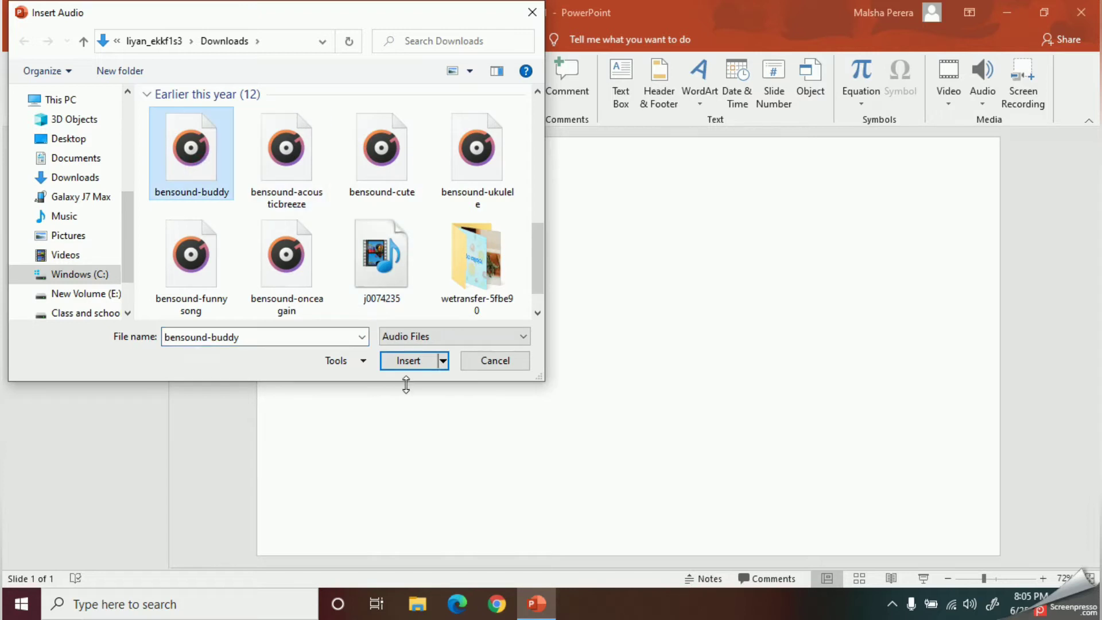
left_click(410, 361)
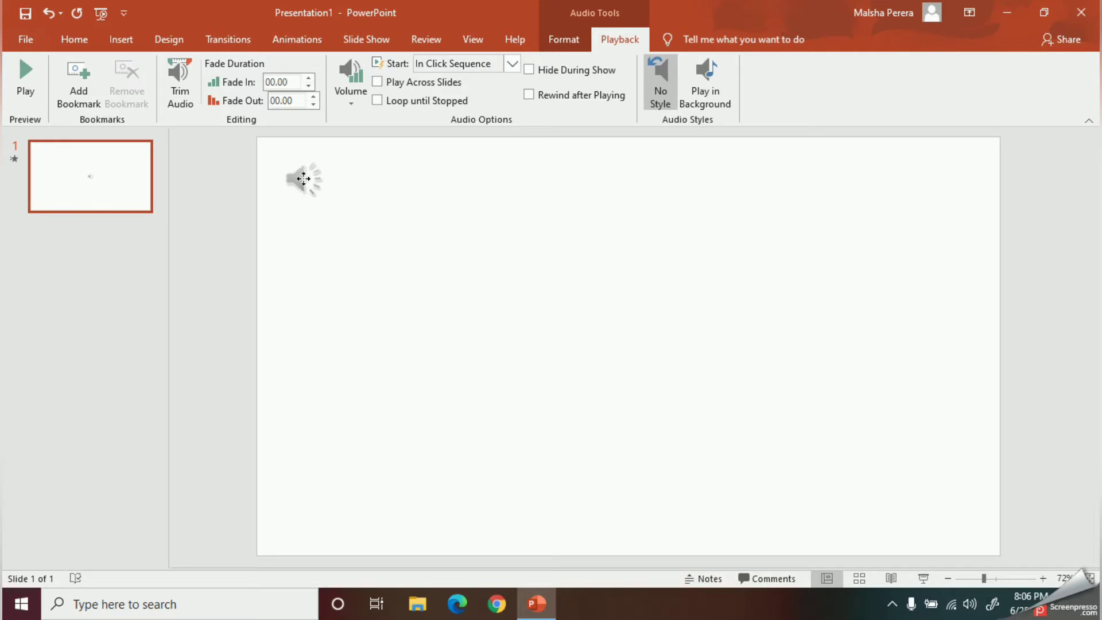
left_click(303, 178)
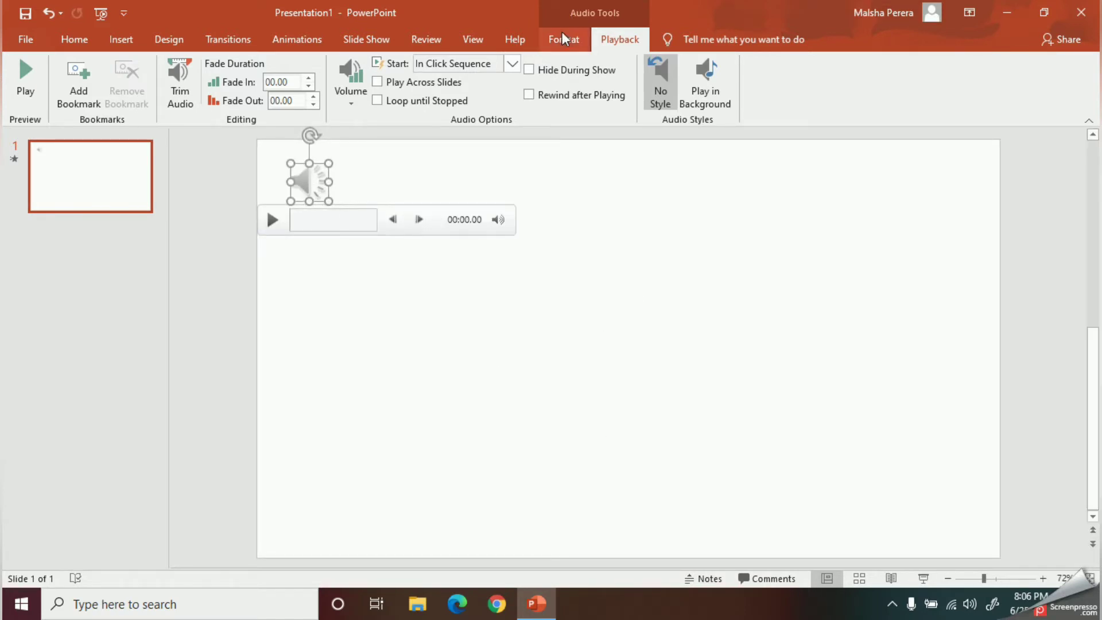
mouse_move(573, 54)
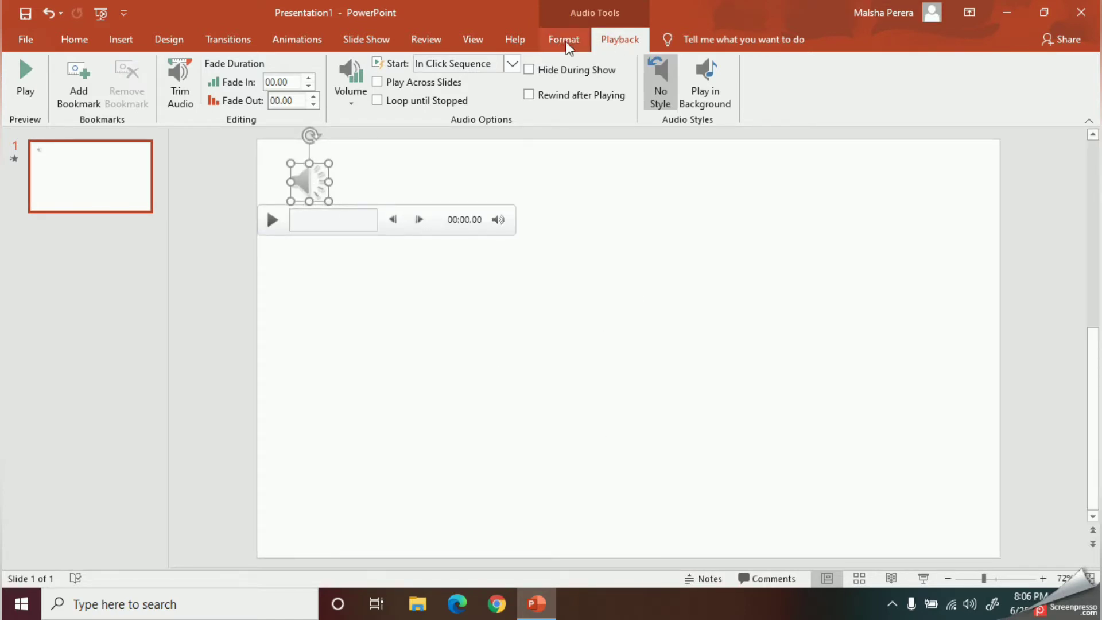
left_click(562, 39)
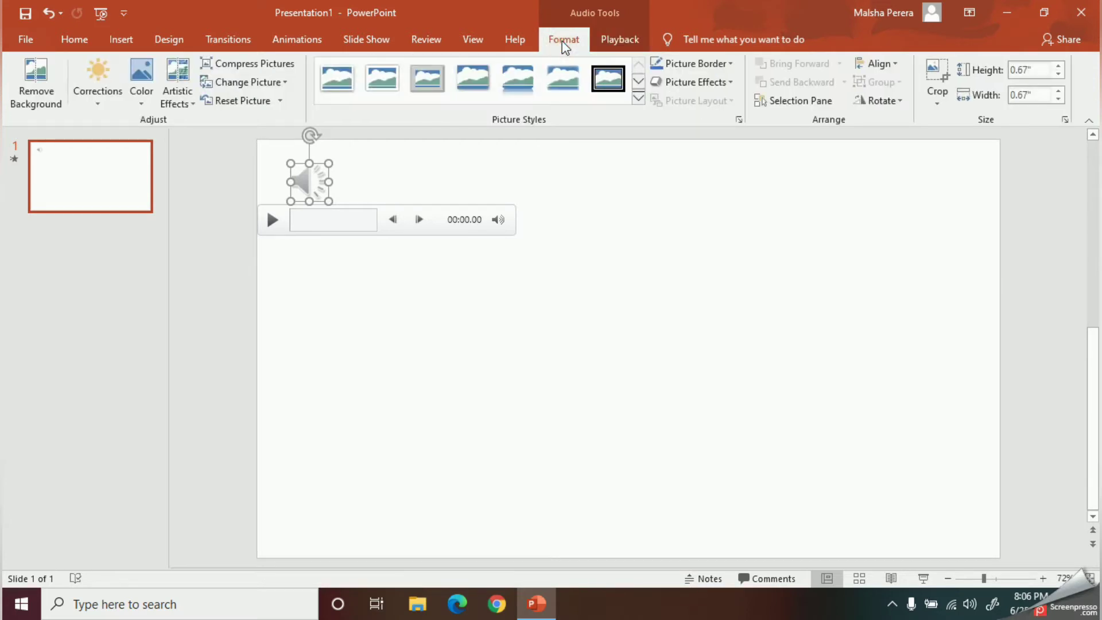
left_click(619, 39)
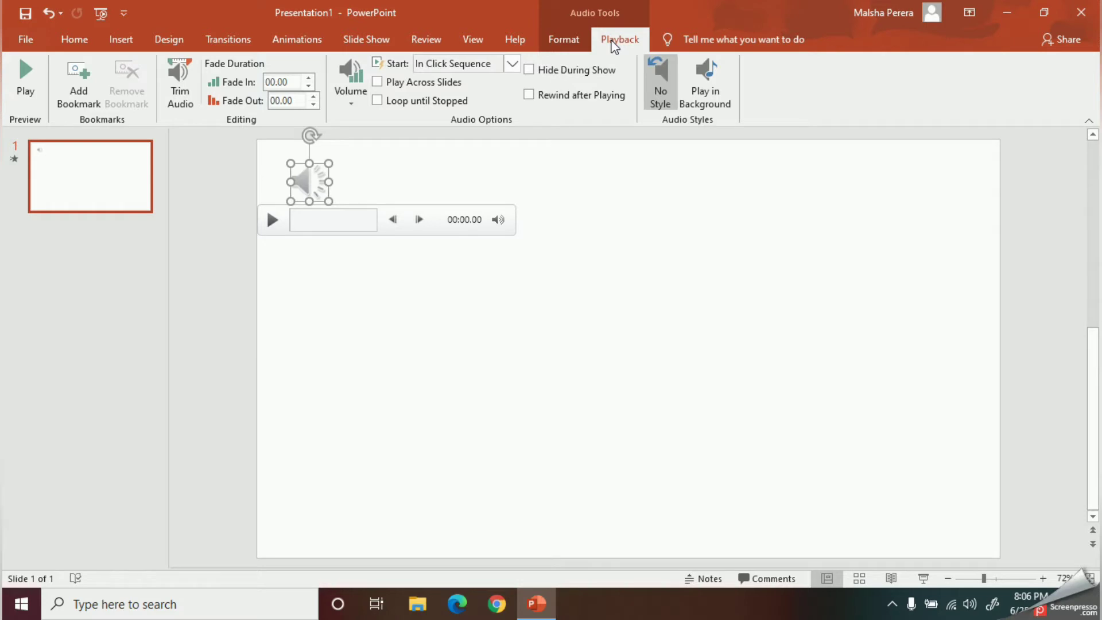
mouse_move(571, 42)
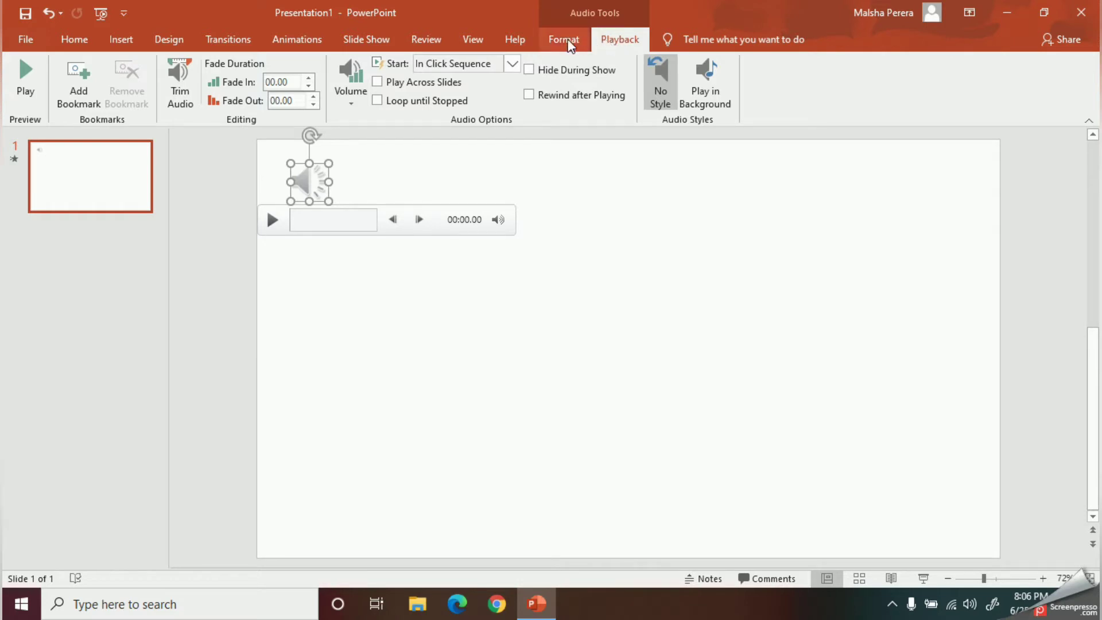
left_click(563, 39)
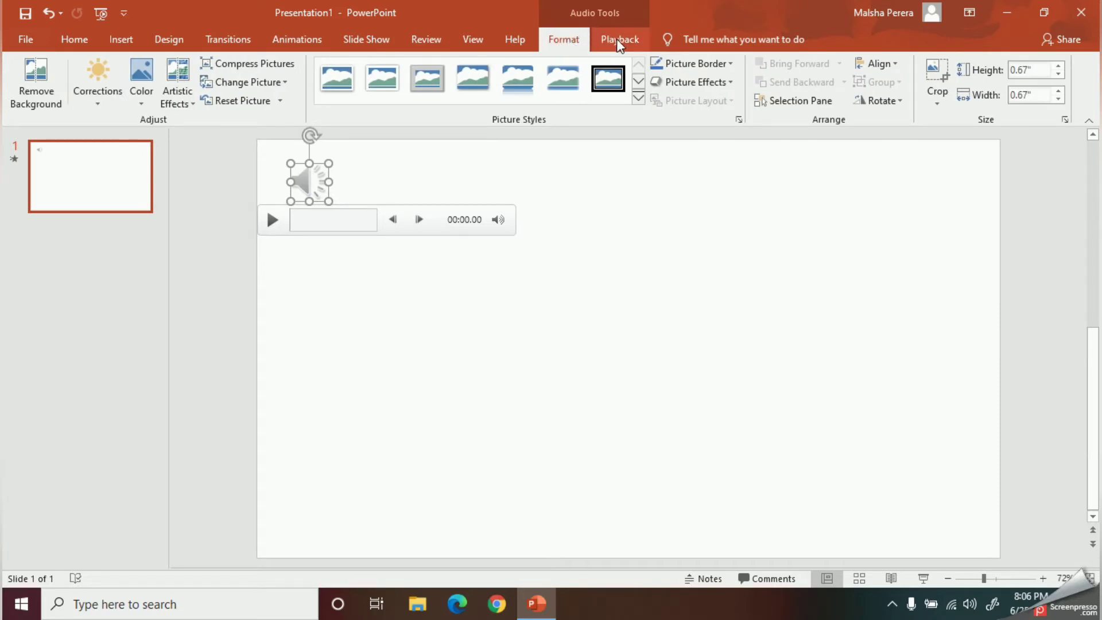
left_click(619, 39)
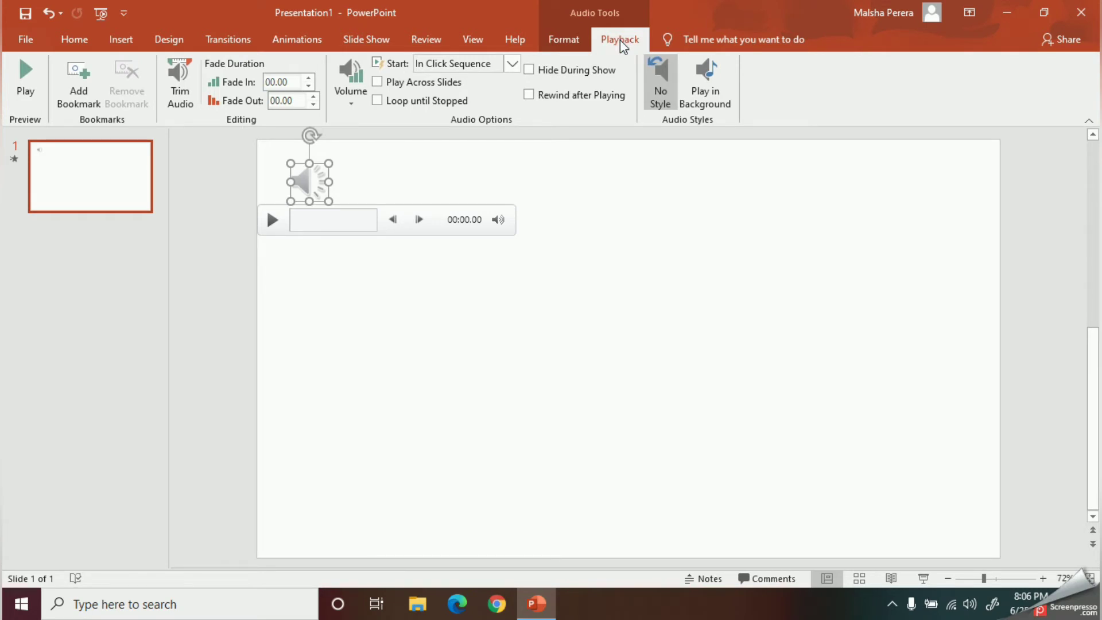
mouse_move(581, 367)
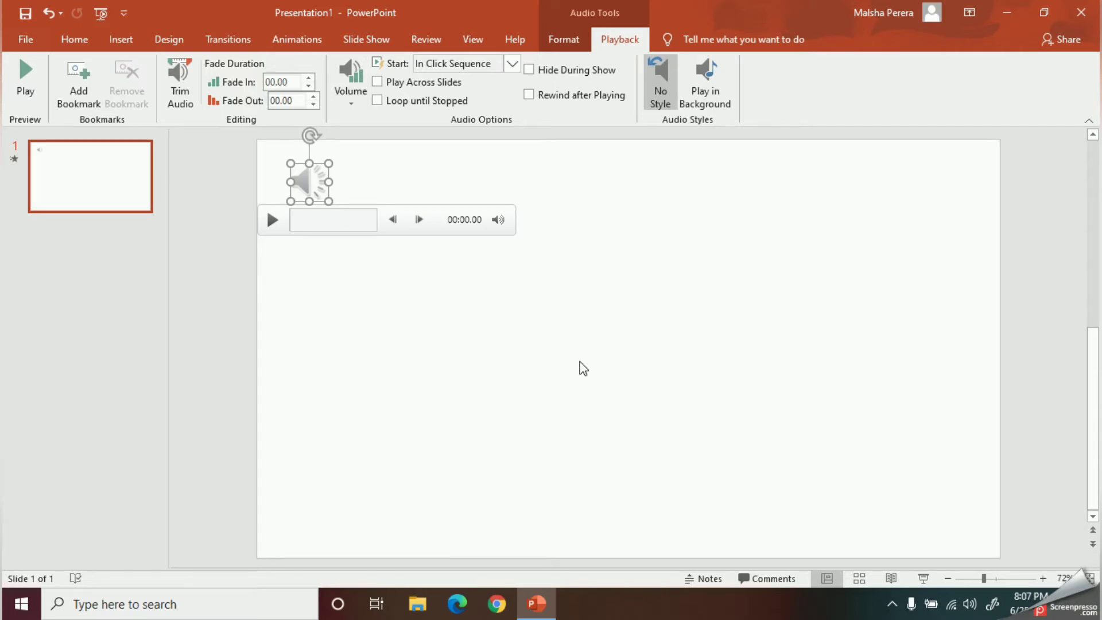
mouse_move(186, 179)
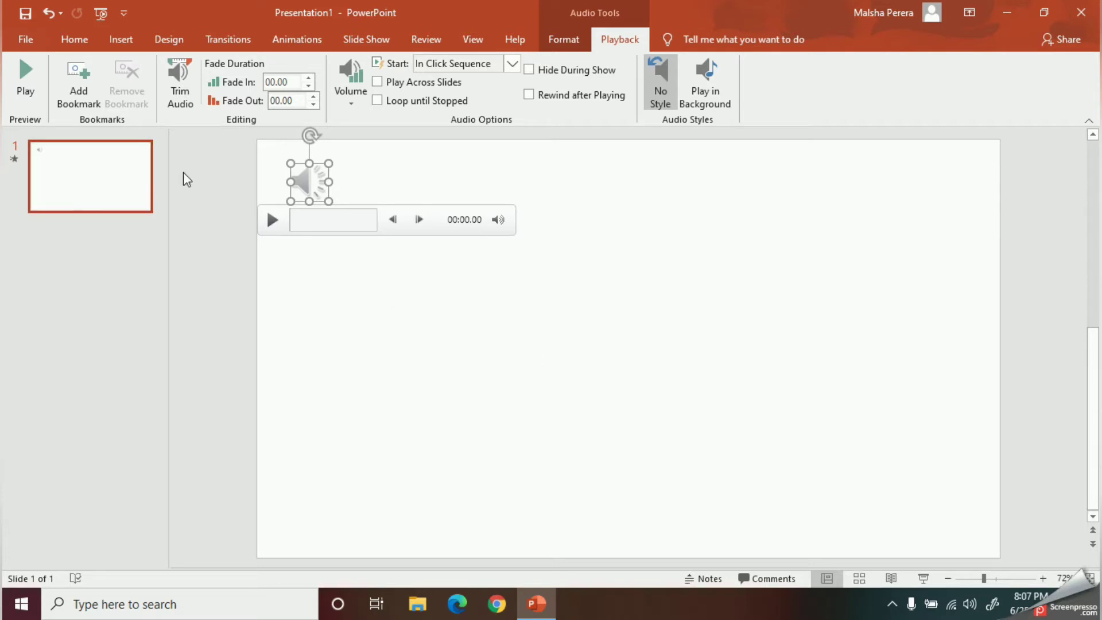
mouse_move(307, 194)
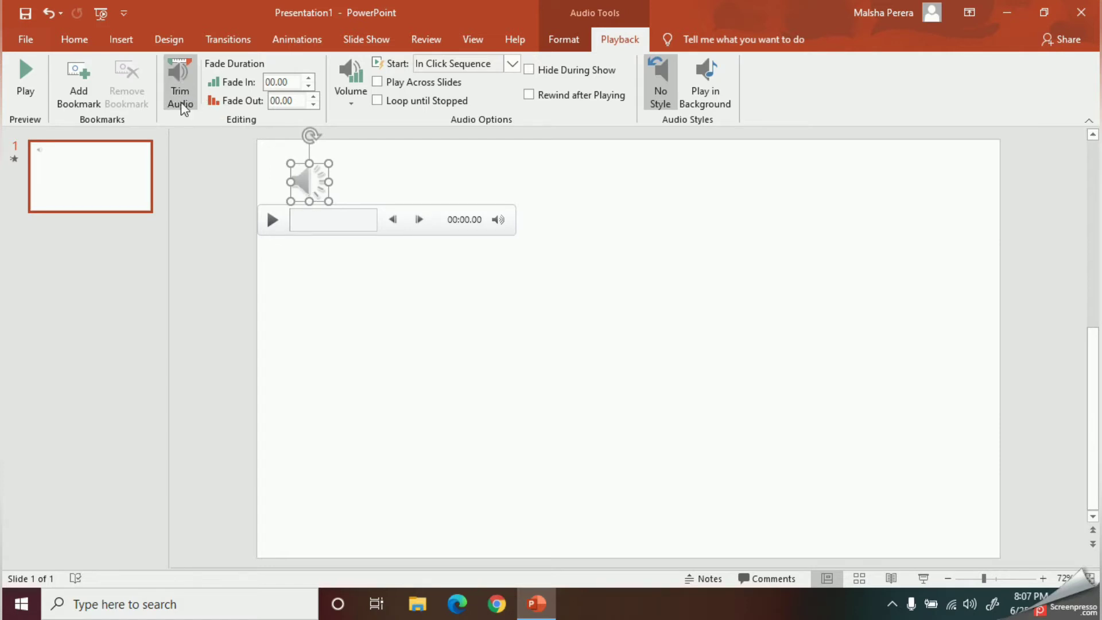
mouse_move(182, 106)
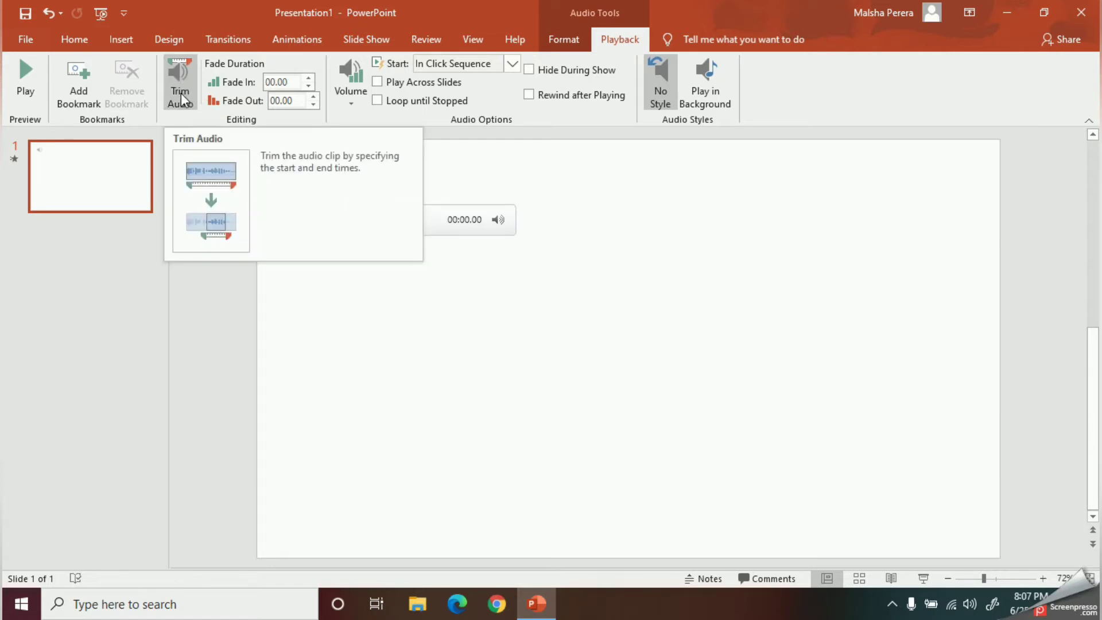
Step: Open Trim Audio for the bensound-buddy clip, showing its full 02:02.148 length
left_click(180, 80)
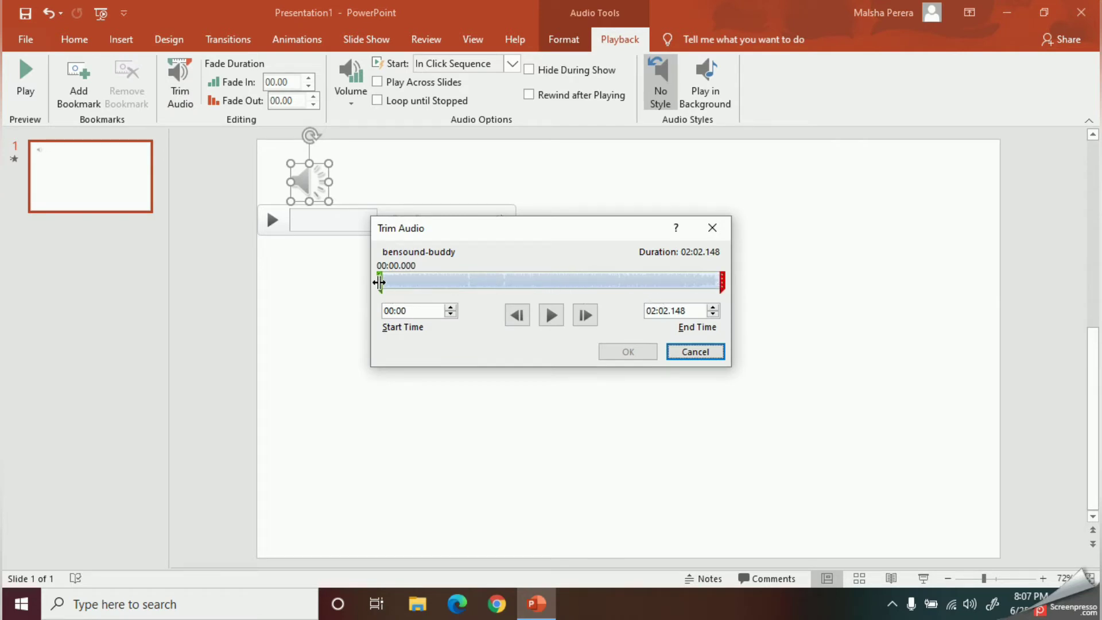
Step: Trim the clip to play from 00:04.415 to 00:42.341 and confirm
left_click_drag(379, 282, 408, 282)
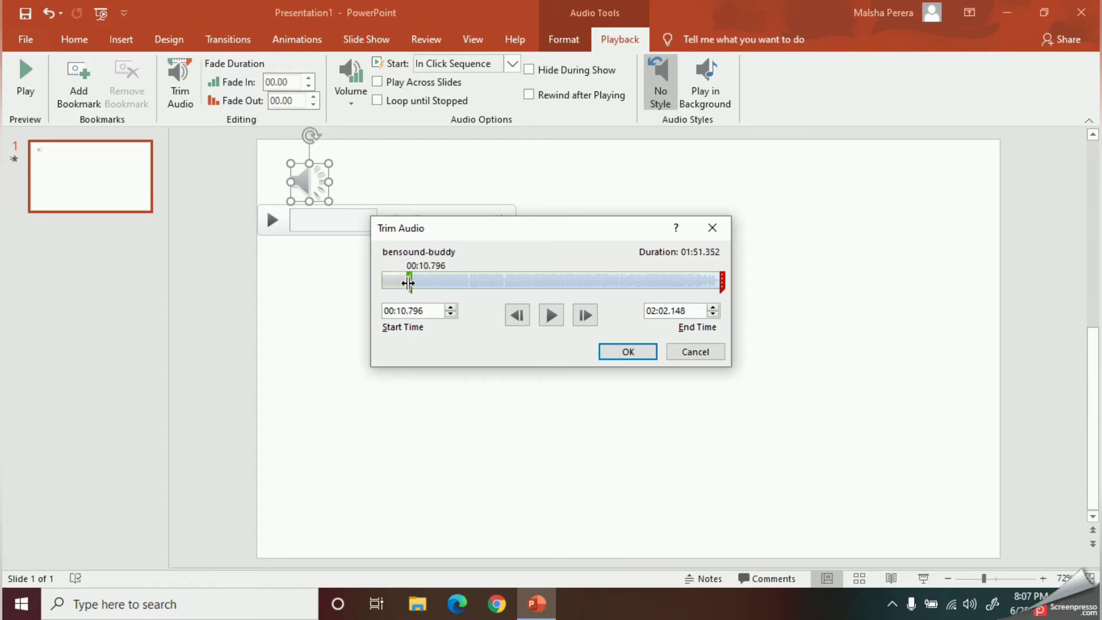
left_click_drag(408, 281, 387, 281)
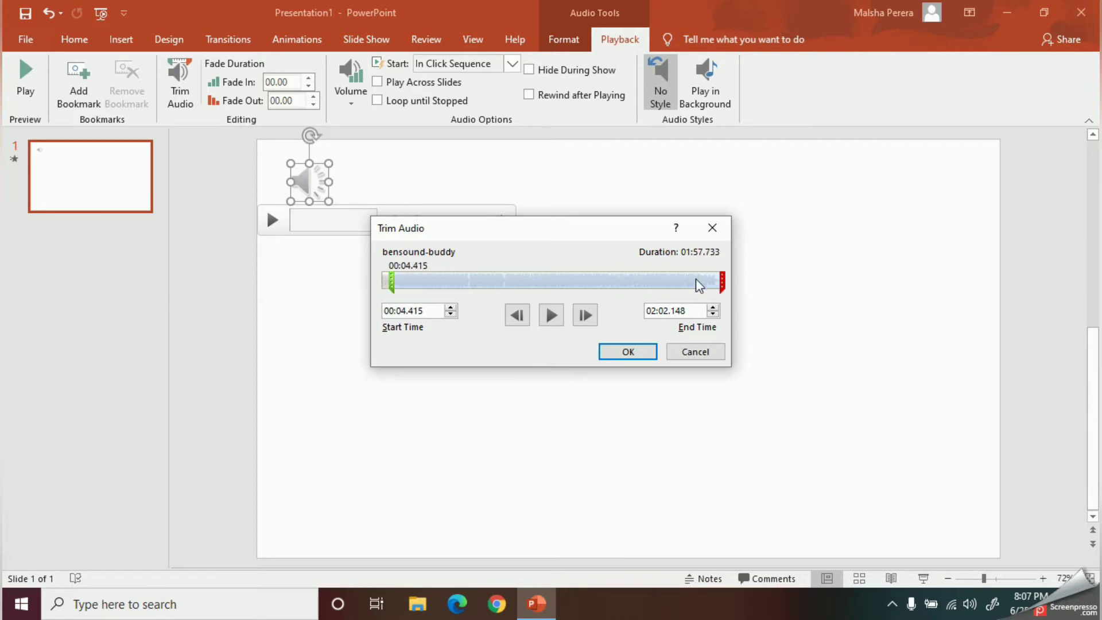
left_click_drag(719, 283, 509, 282)
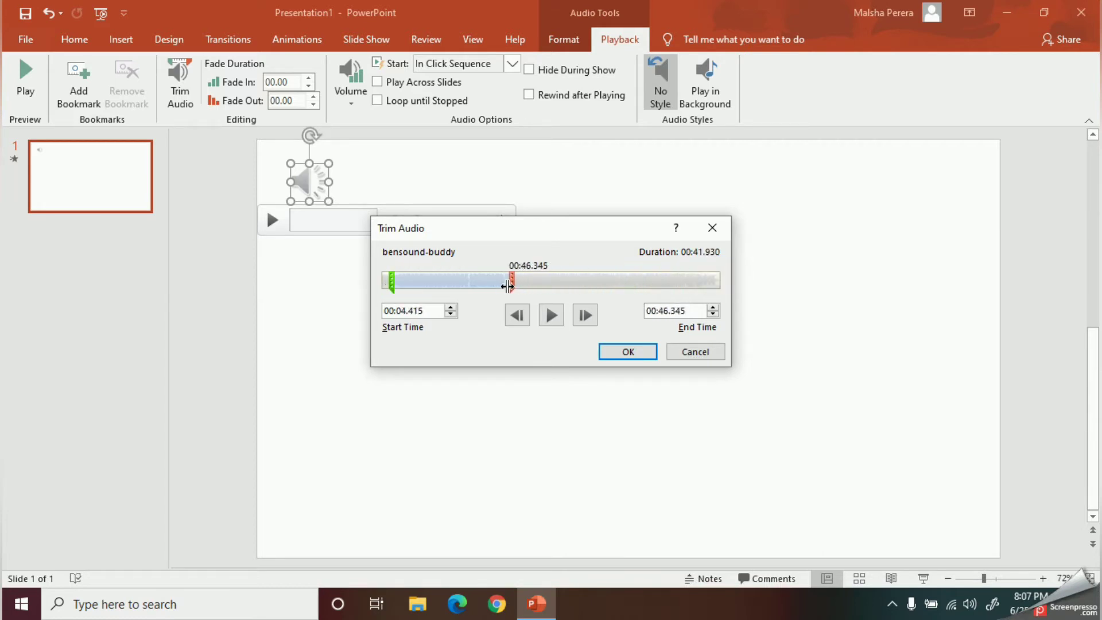
left_click_drag(508, 280, 520, 285)
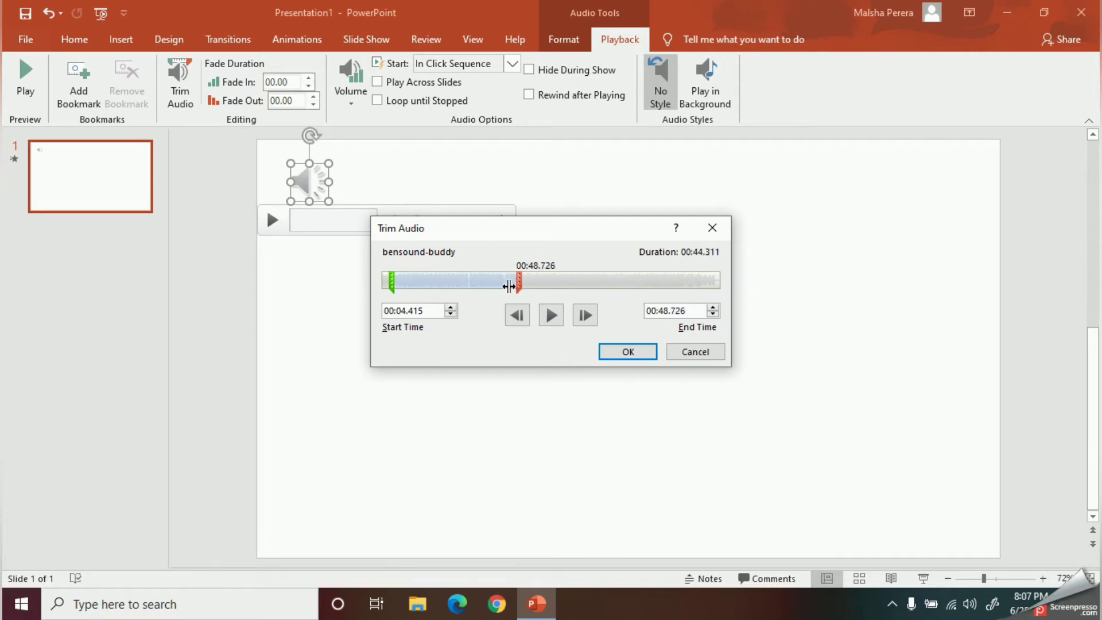
left_click_drag(519, 281, 499, 281)
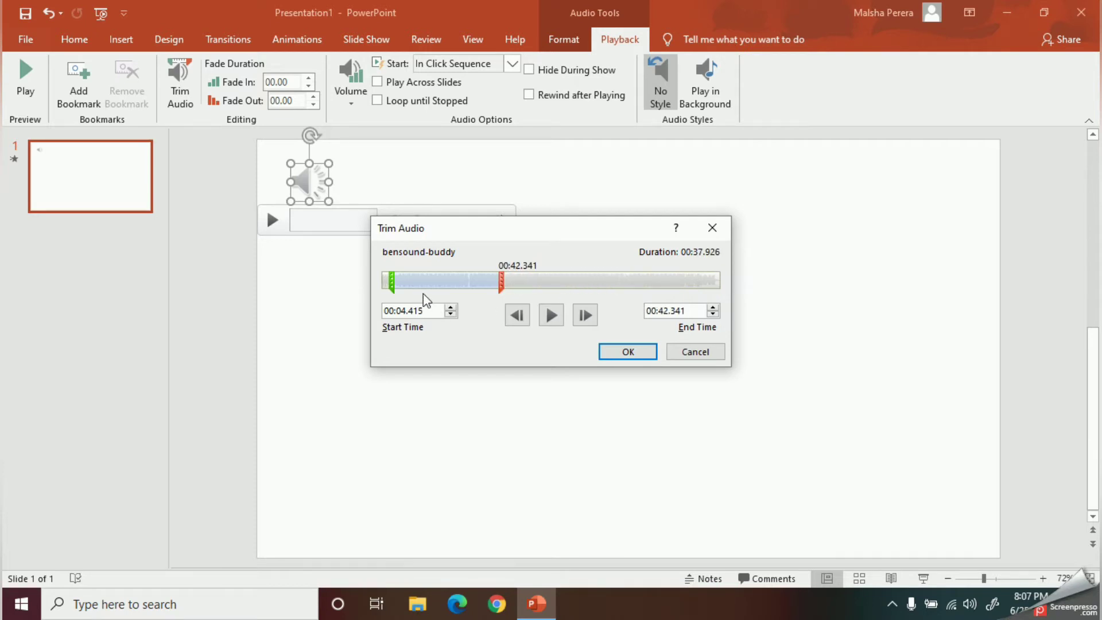
mouse_move(648, 383)
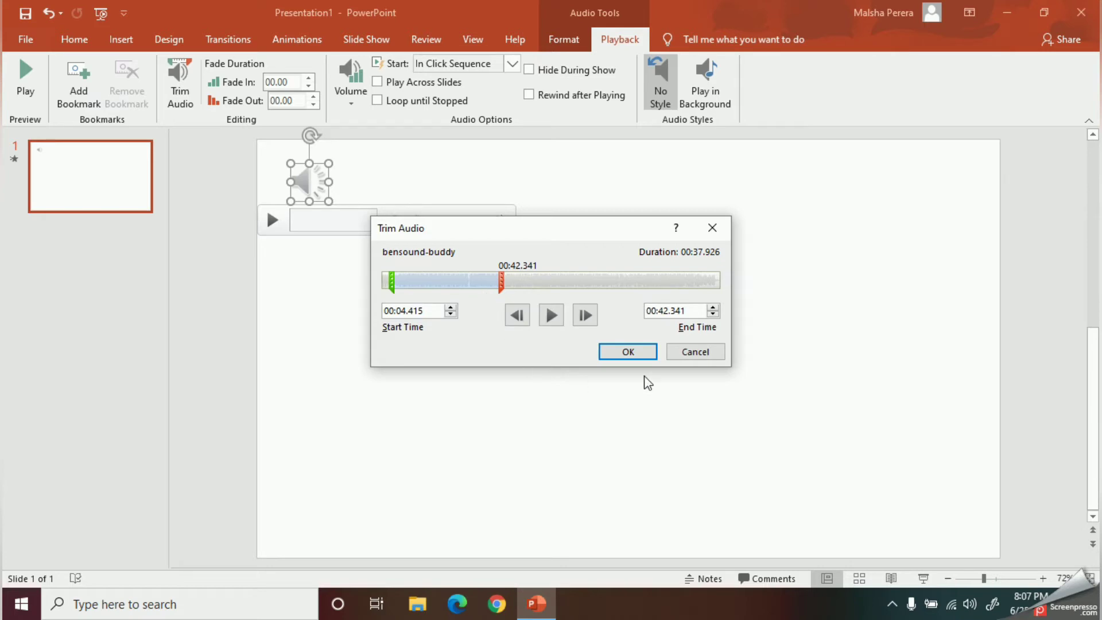
left_click(627, 352)
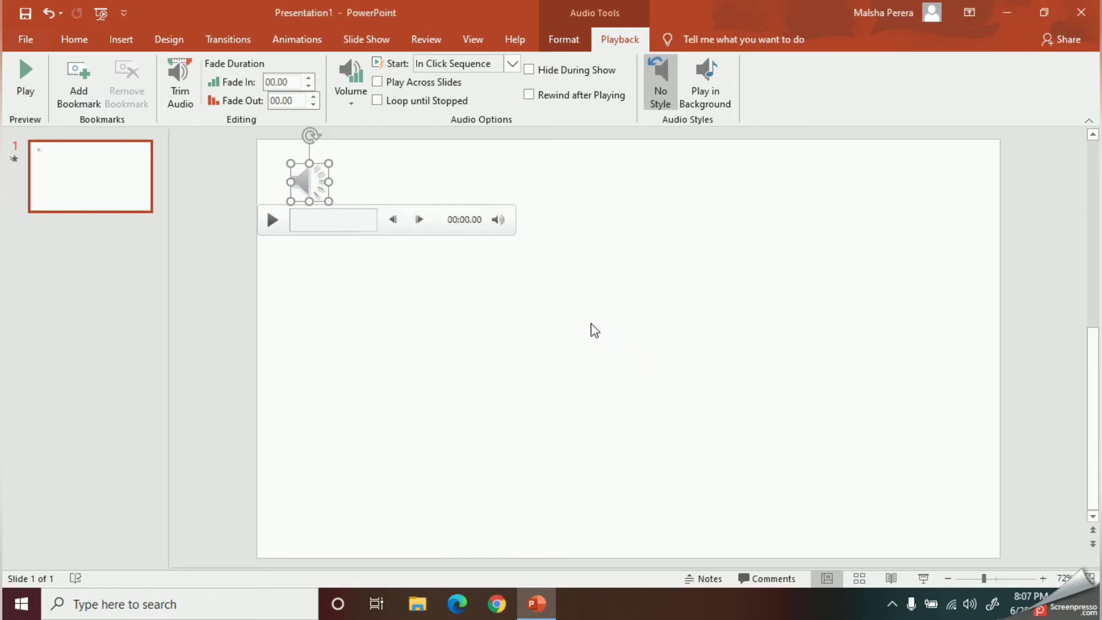
mouse_move(349, 181)
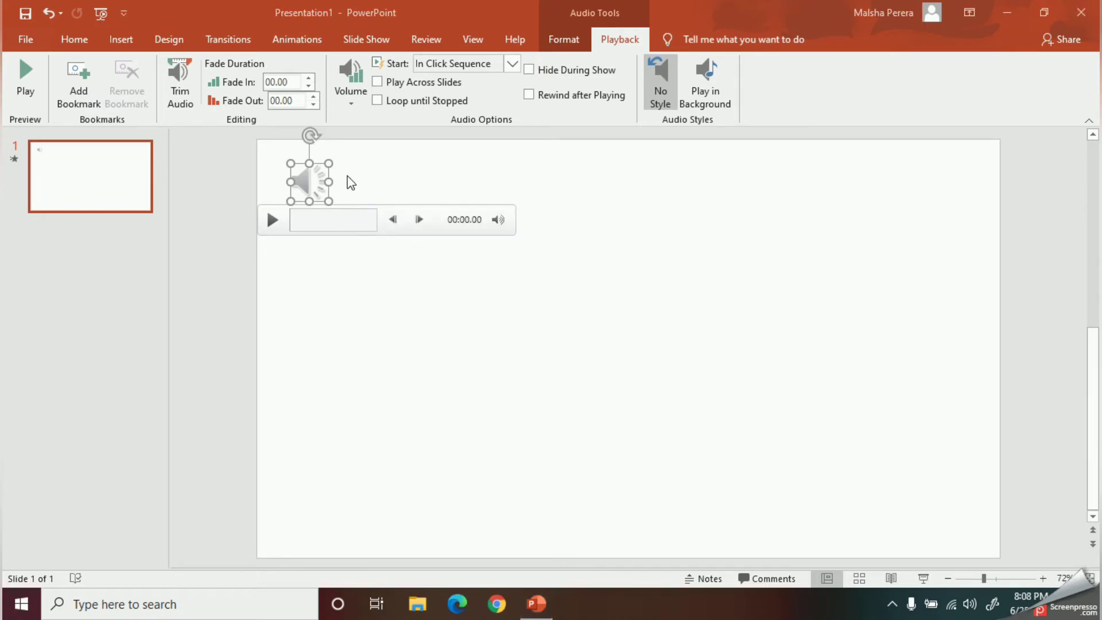
mouse_move(435, 226)
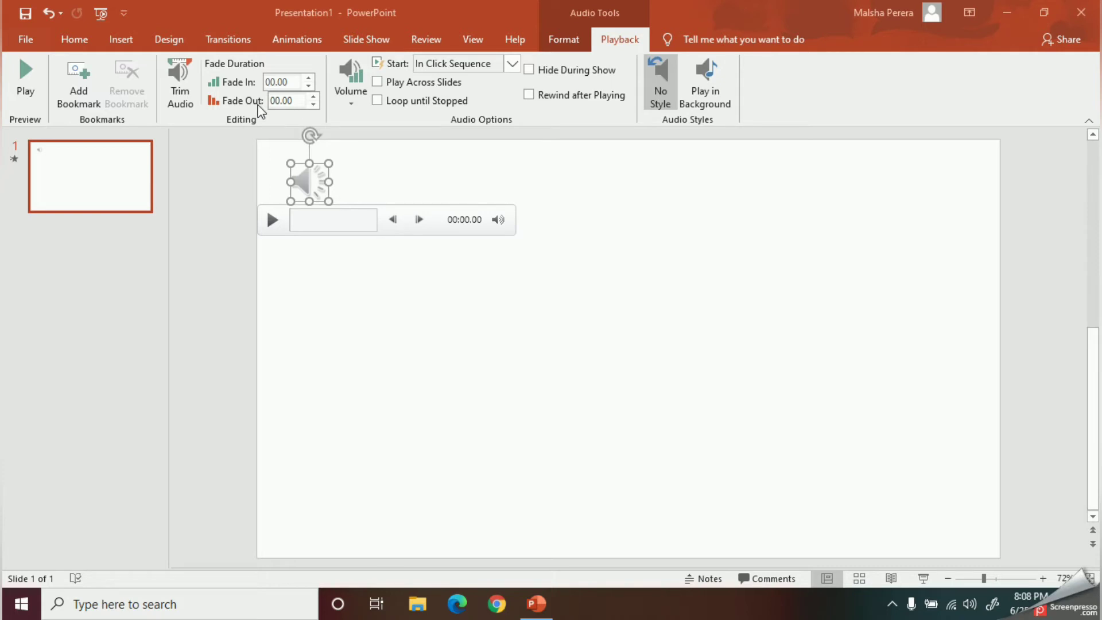
mouse_move(288, 106)
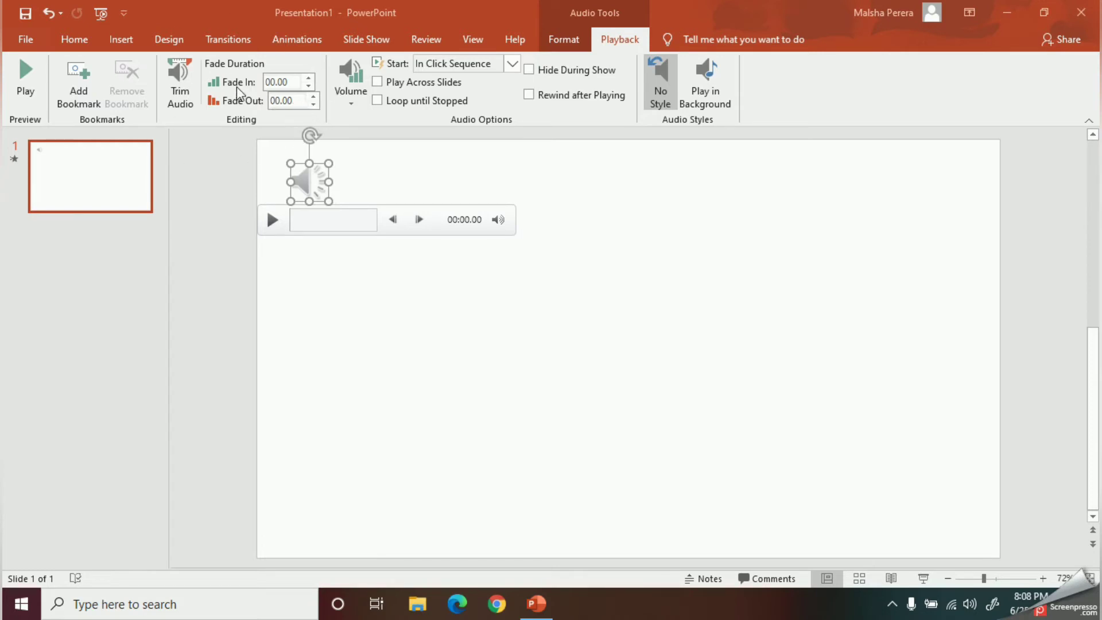
mouse_move(247, 93)
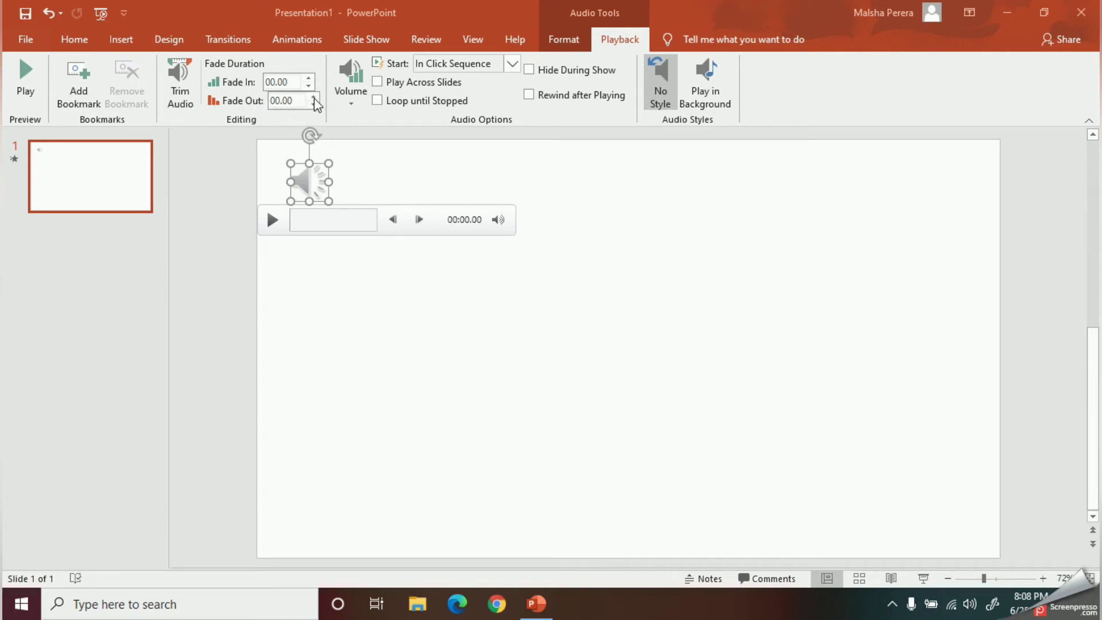
Step: Raise the audio clip's Fade Out duration to 01.50 seconds
left_click(288, 101)
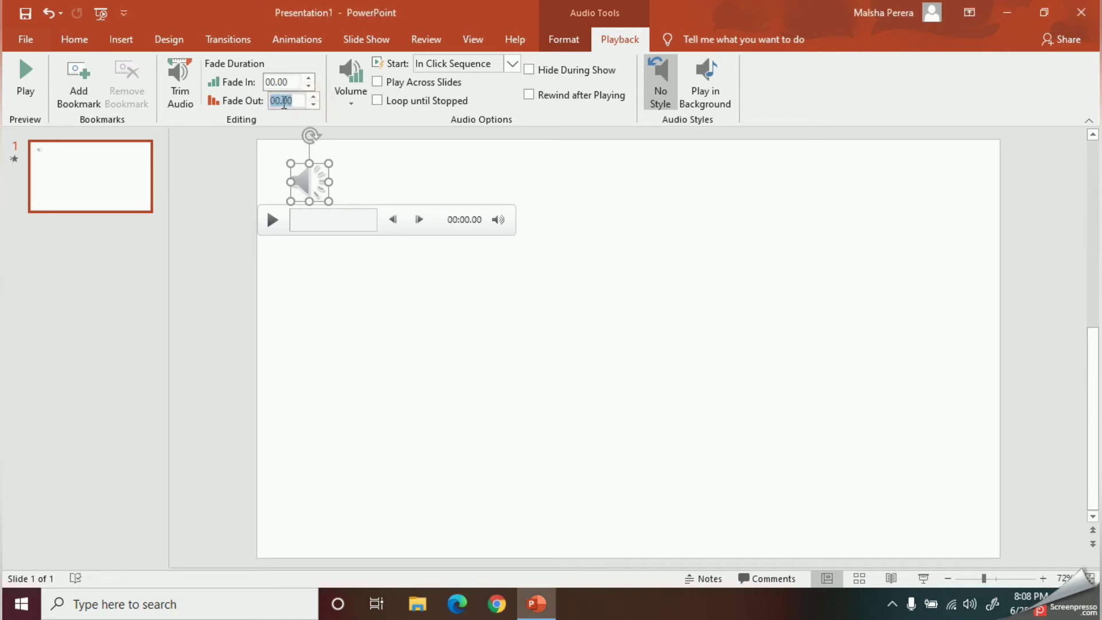
left_click(309, 97)
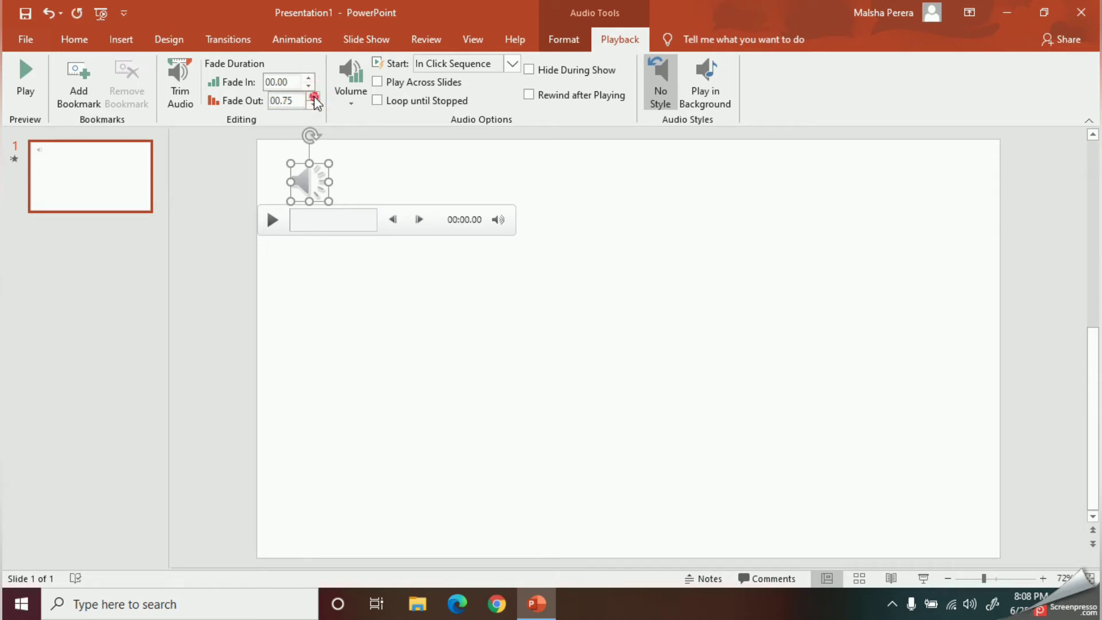
left_click(308, 96)
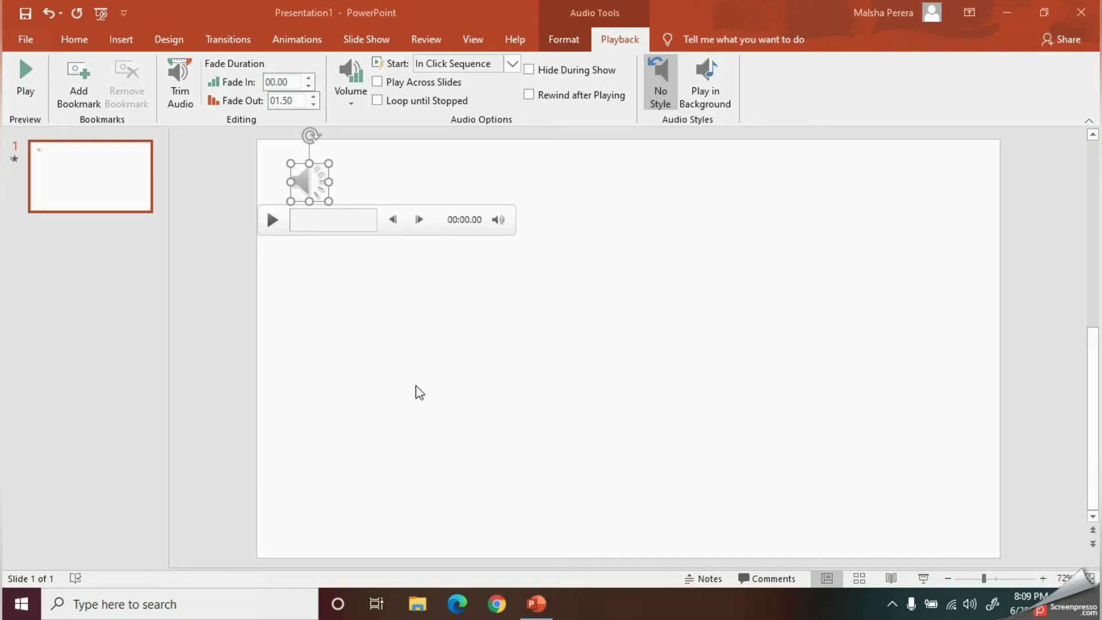
mouse_move(163, 209)
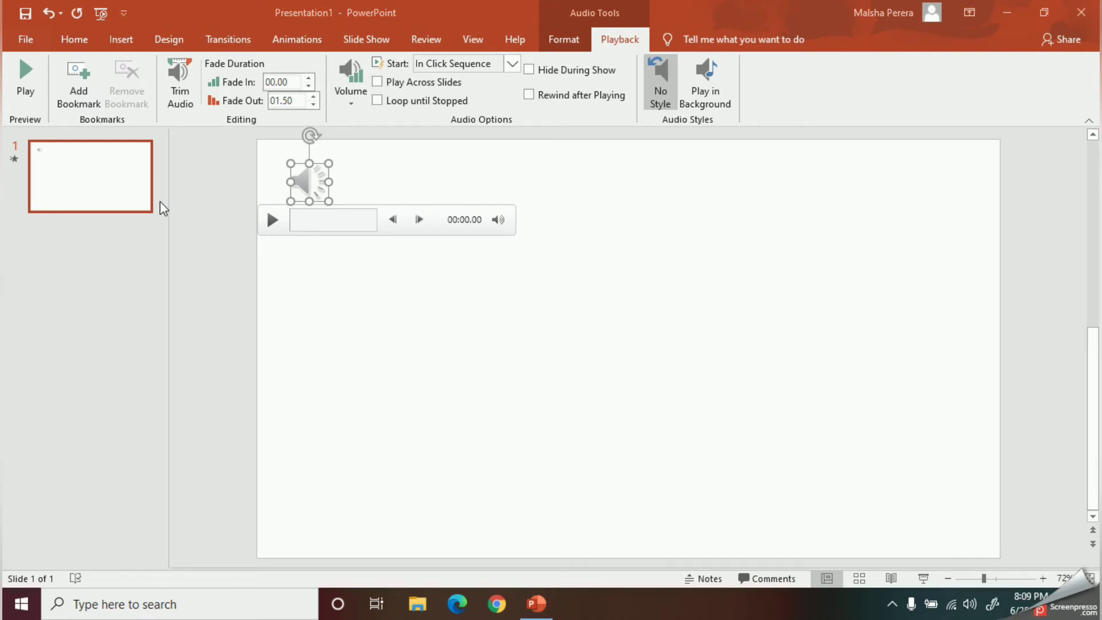
mouse_move(110, 187)
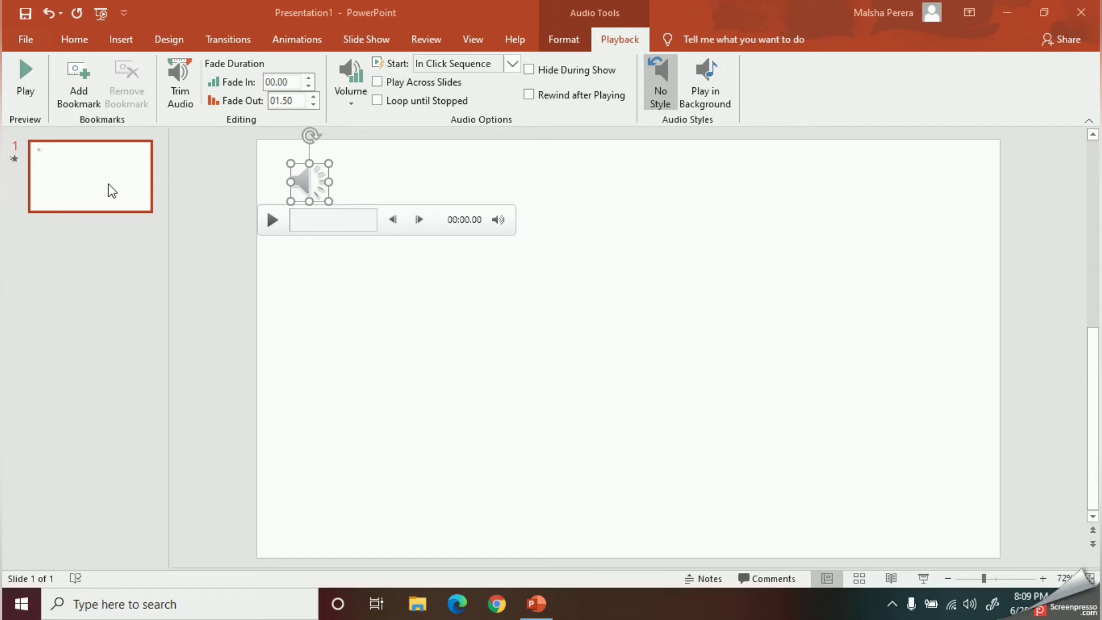
mouse_move(87, 194)
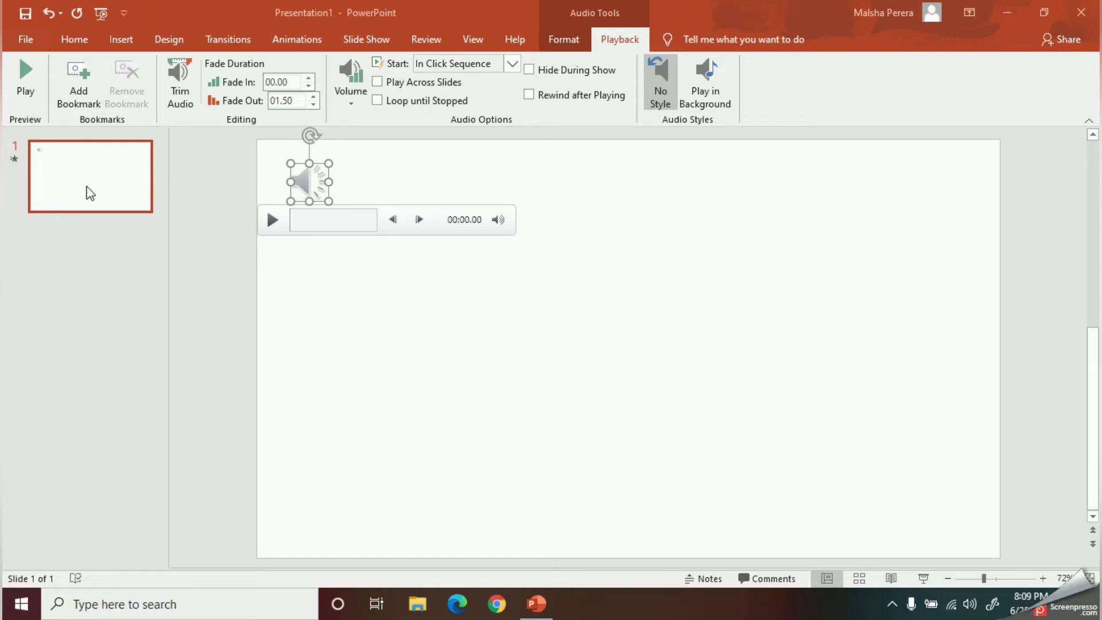
mouse_move(92, 181)
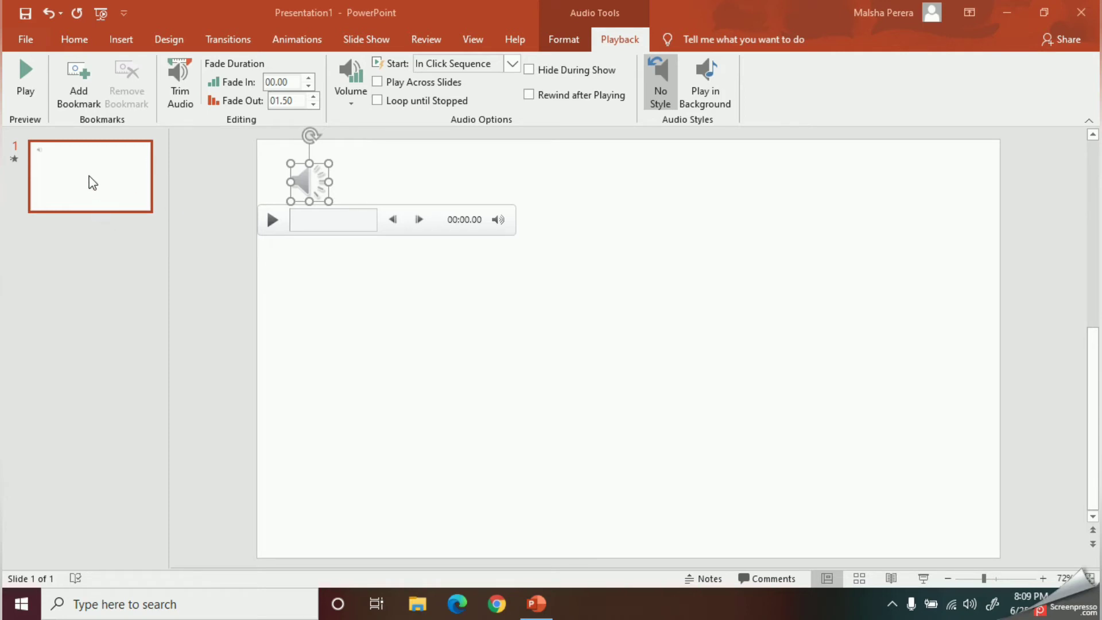
mouse_move(703, 89)
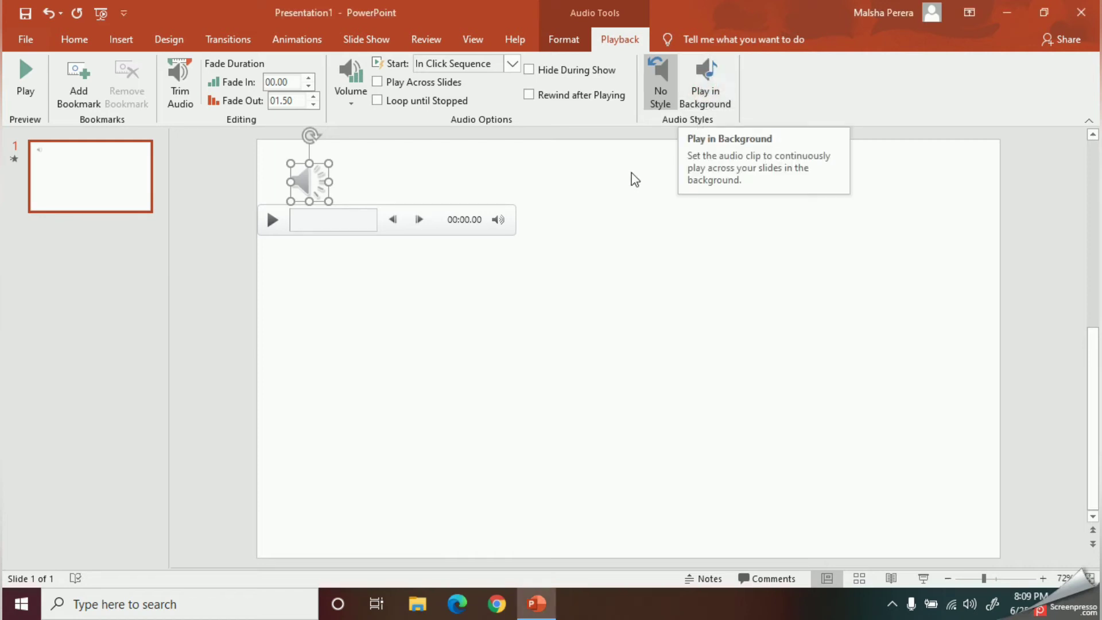
Step: Apply Play in Background so the audio autostarts, spans slides, loops and stays hidden
left_click(705, 81)
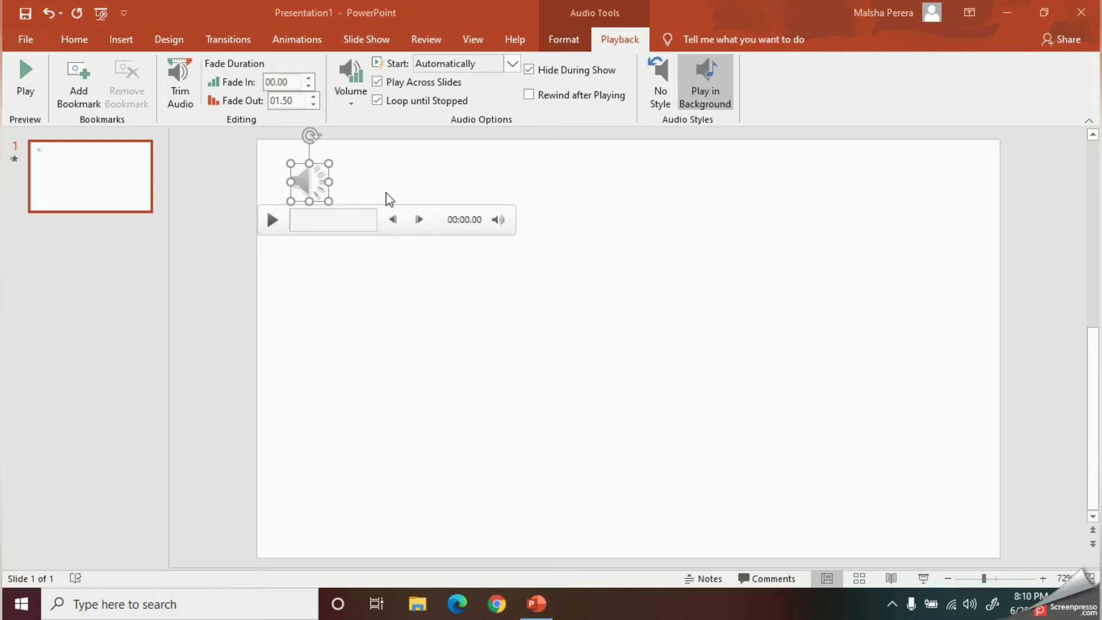
mouse_move(292, 150)
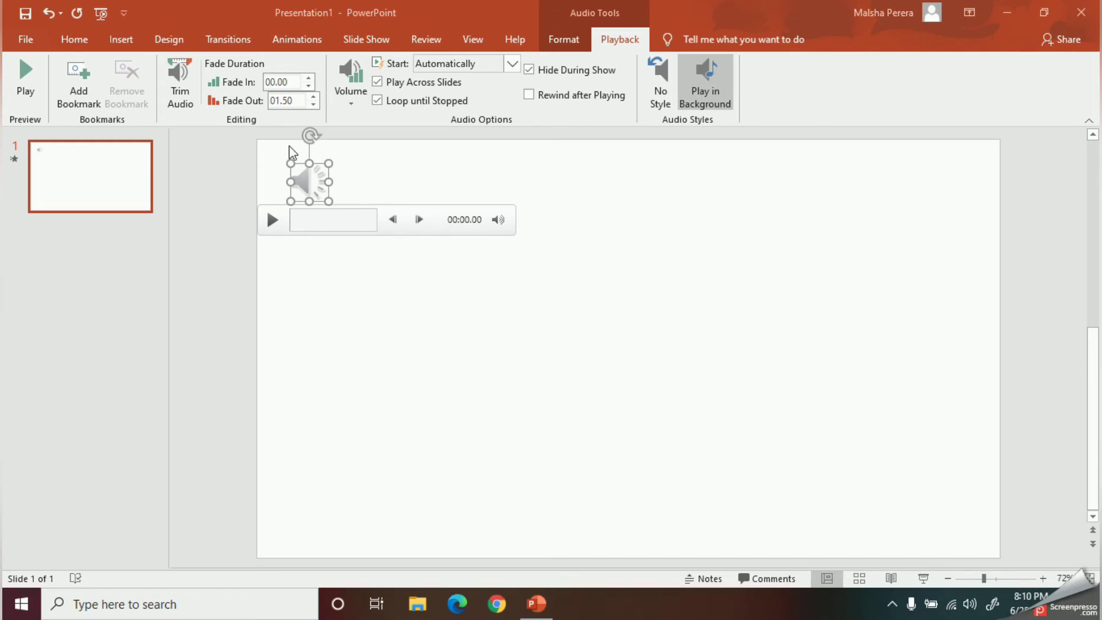
mouse_move(347, 186)
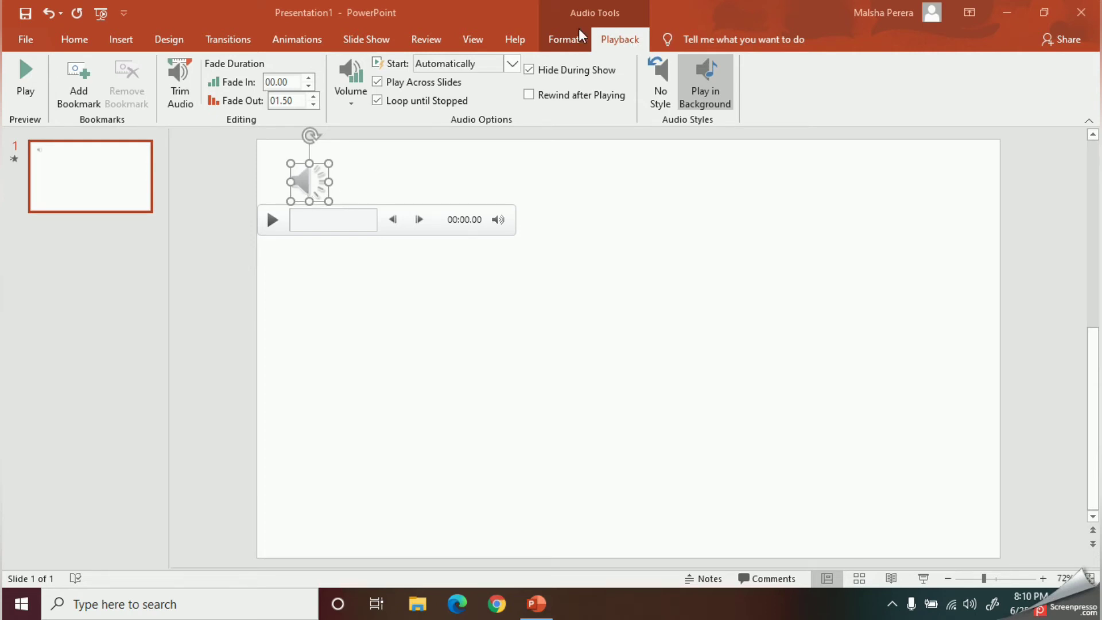
Step: Show the audio icon's Format options, opening and dismissing the Change Picture menu
left_click(563, 39)
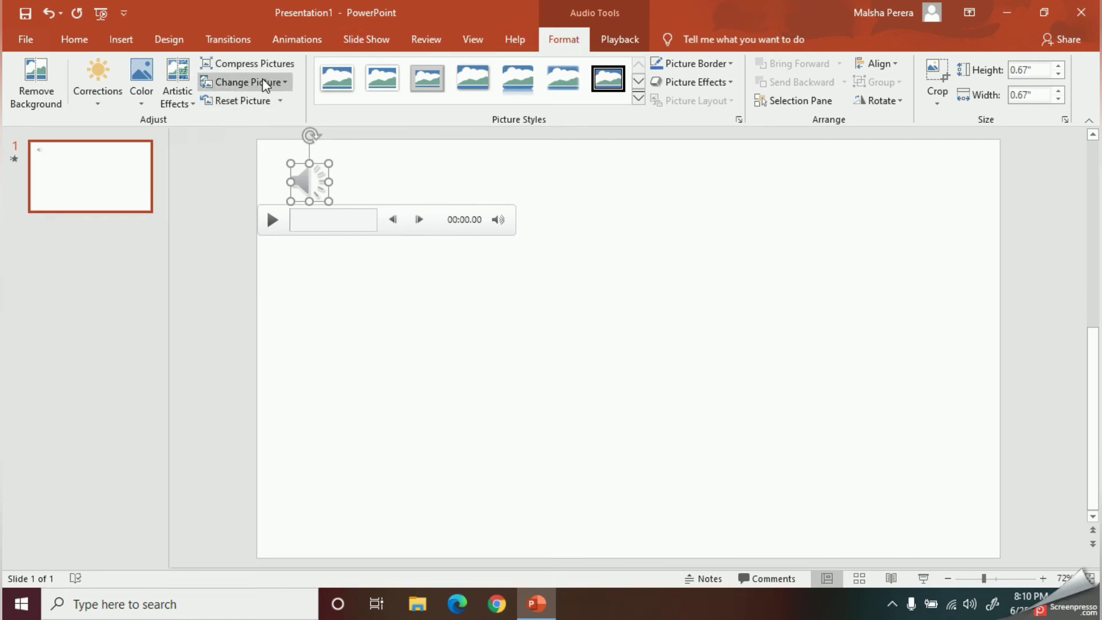
mouse_move(266, 83)
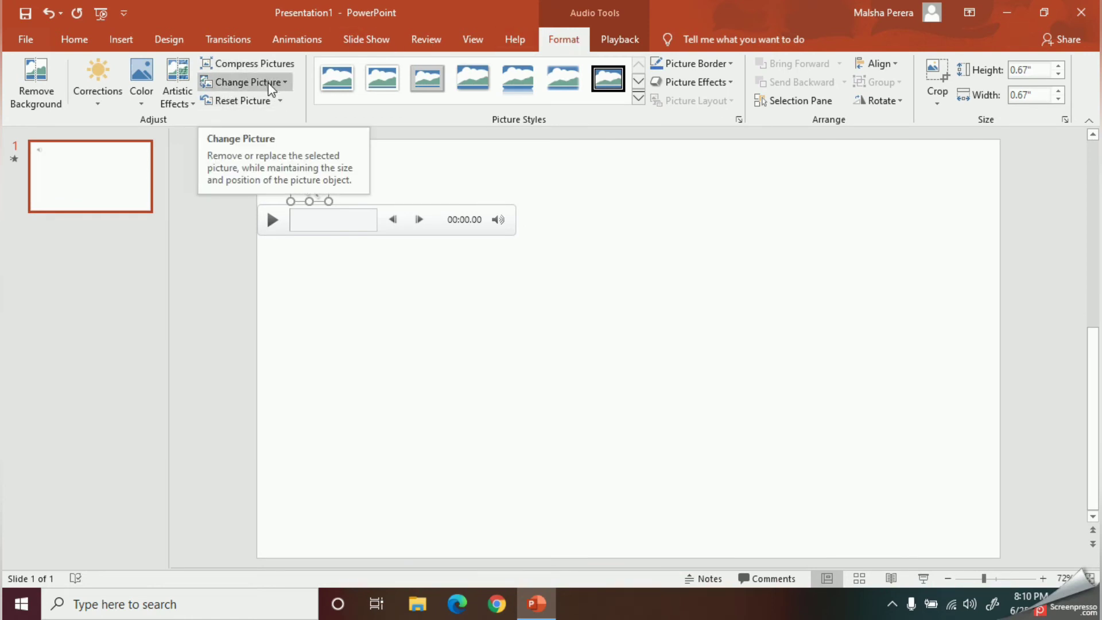
left_click(245, 82)
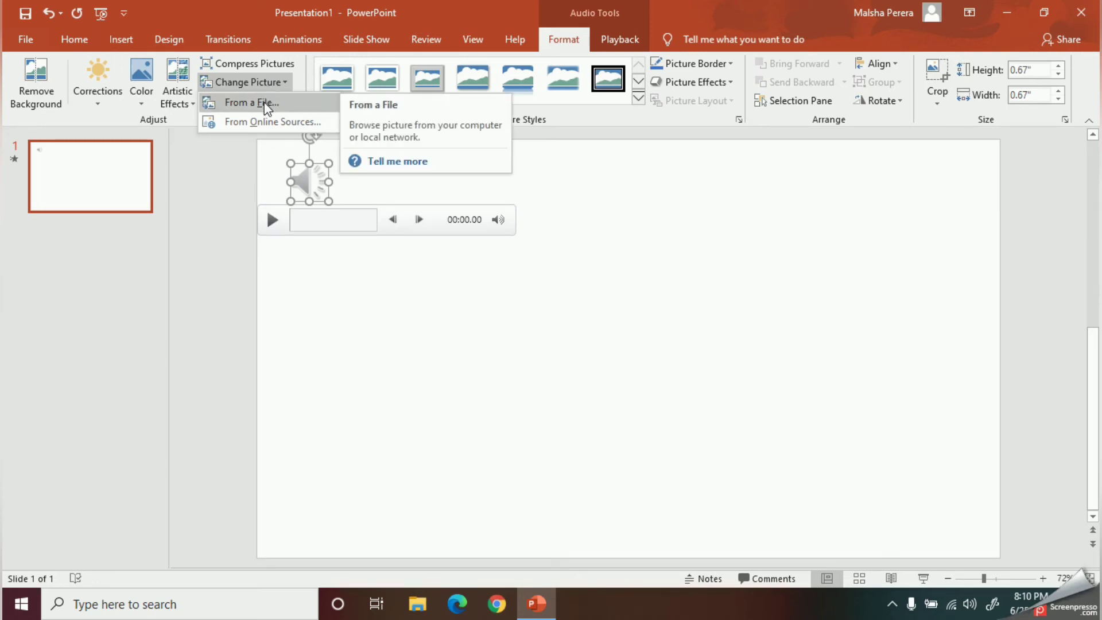
left_click(251, 102)
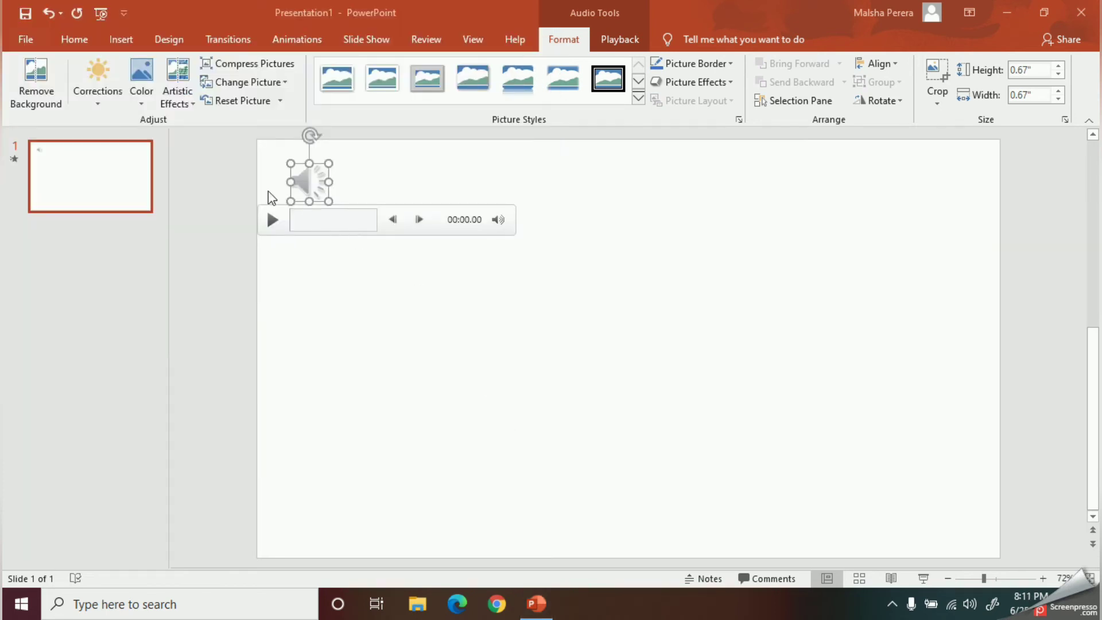
Step: Open the Color gallery of recolor variations for the speaker icon
left_click(141, 74)
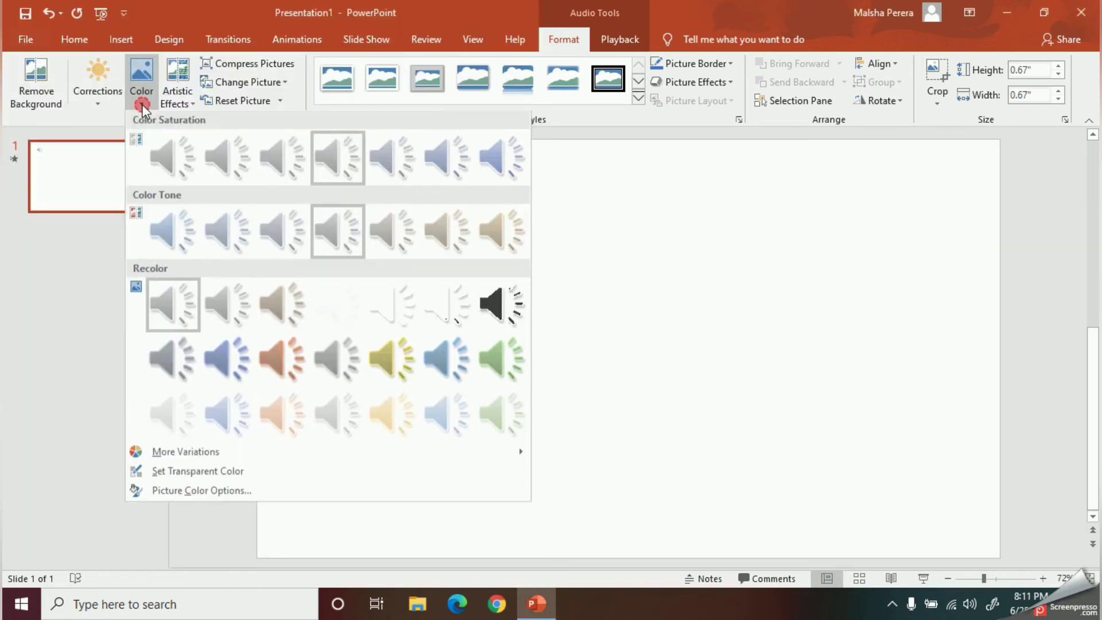
mouse_move(457, 378)
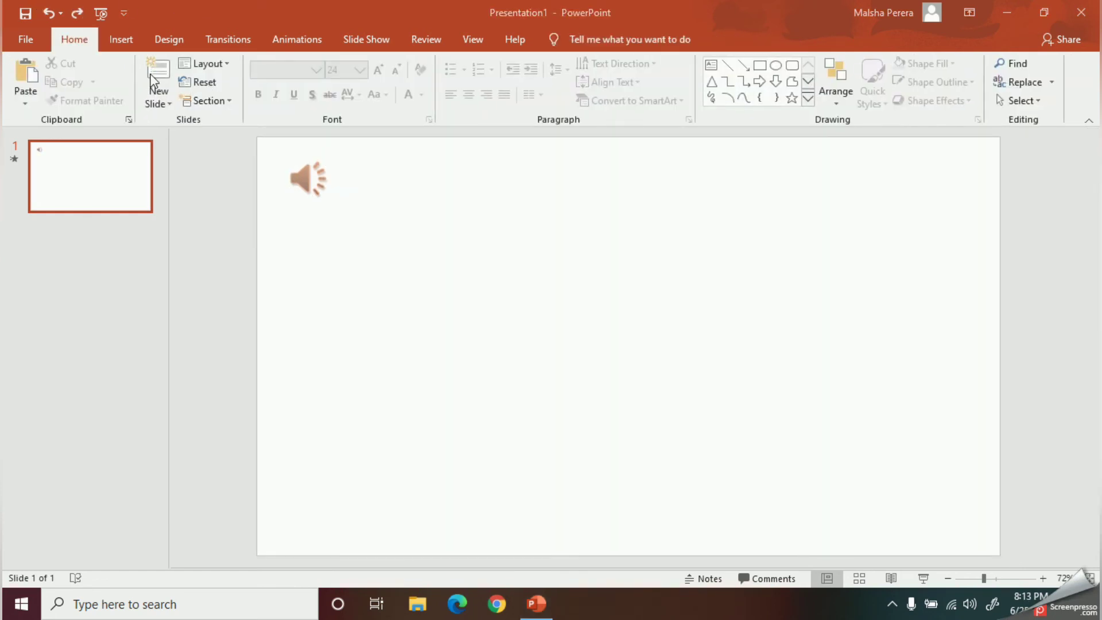
Step: Add three slides and give slides 2–4 solid blue, orange and yellow backgrounds
left_click(157, 75)
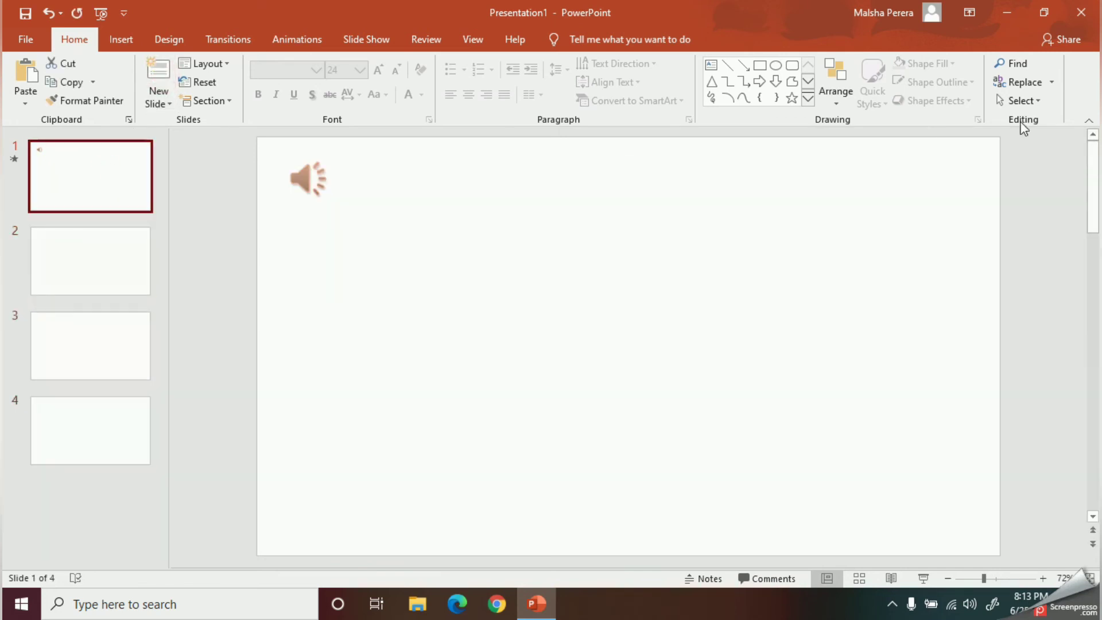
left_click(1035, 83)
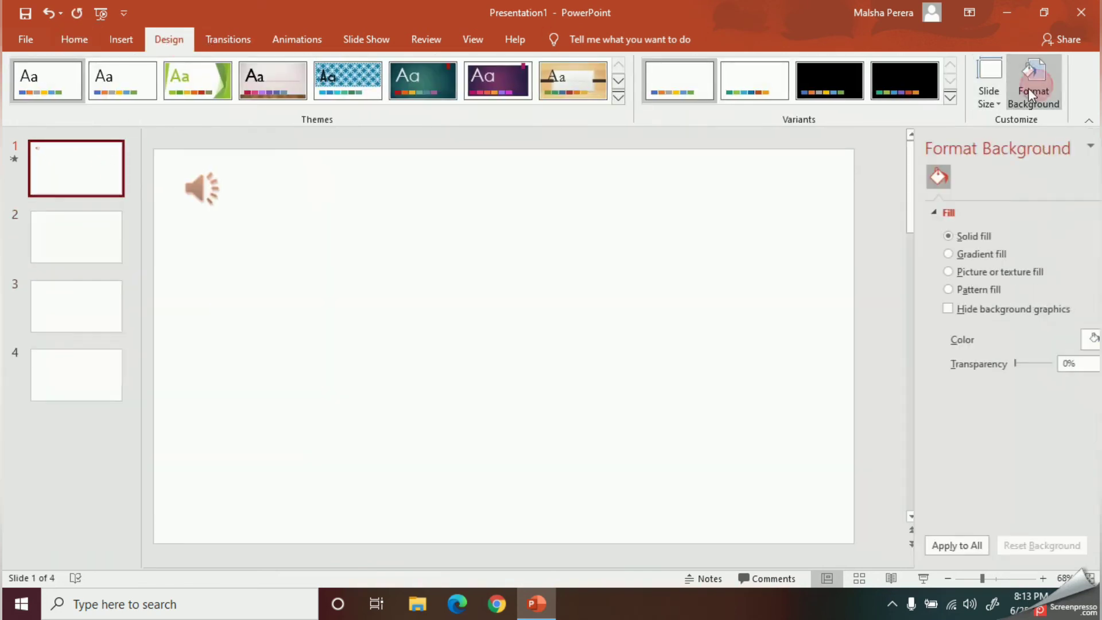
left_click(949, 254)
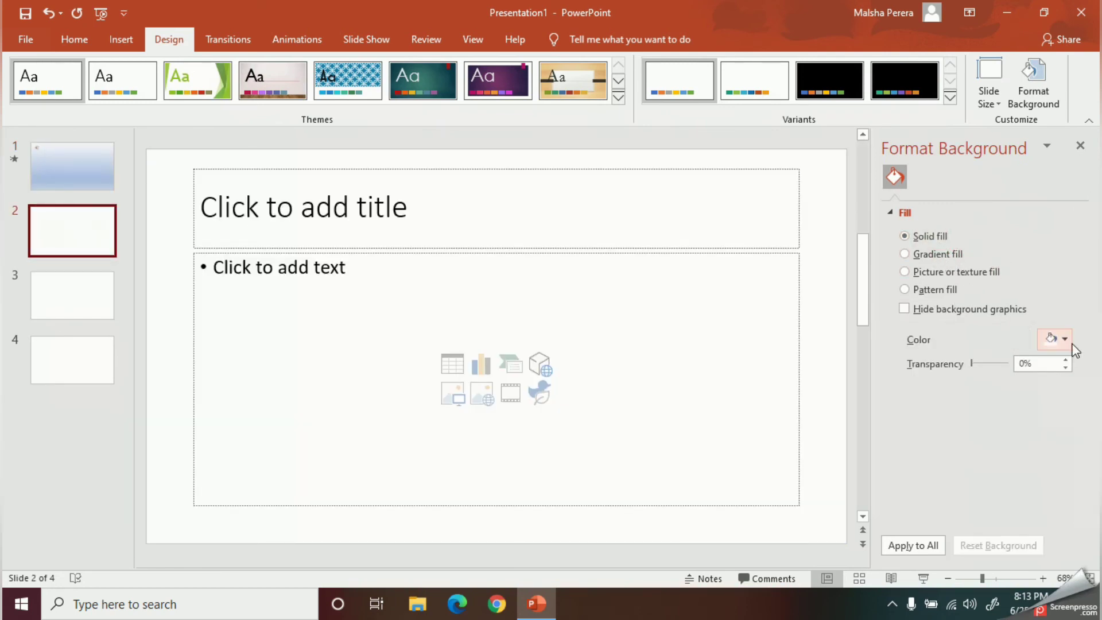
left_click(1051, 340)
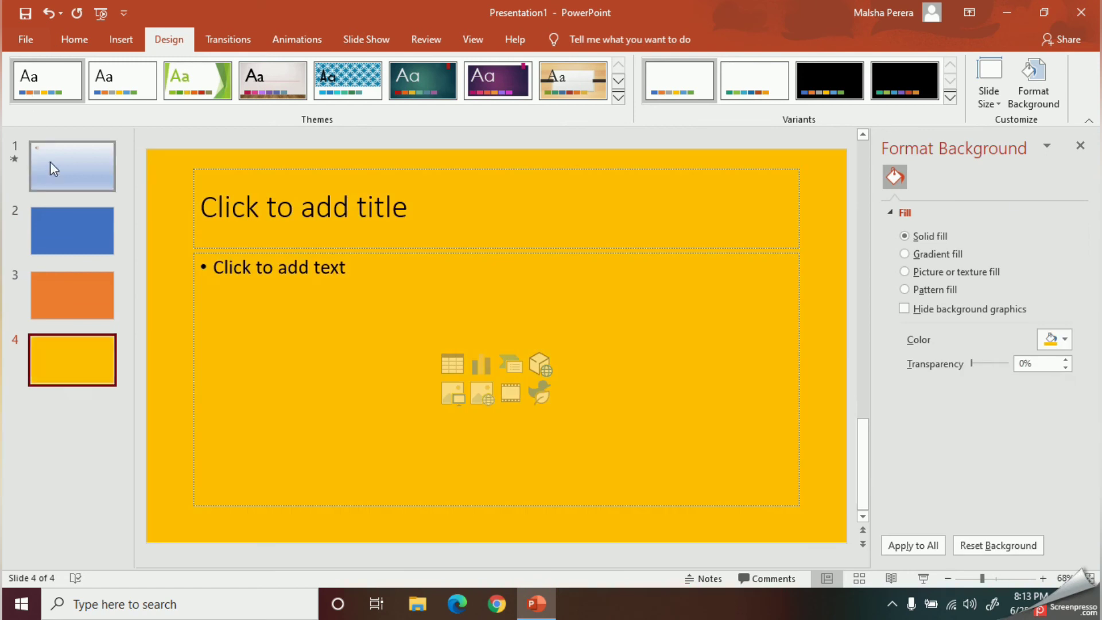
left_click(71, 167)
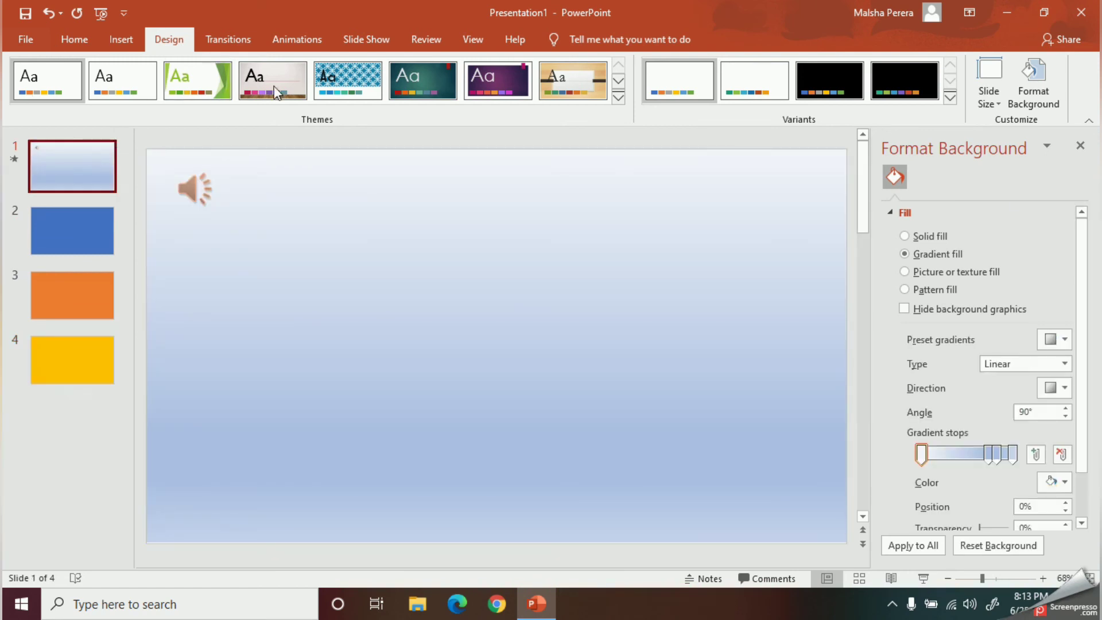
left_click(365, 39)
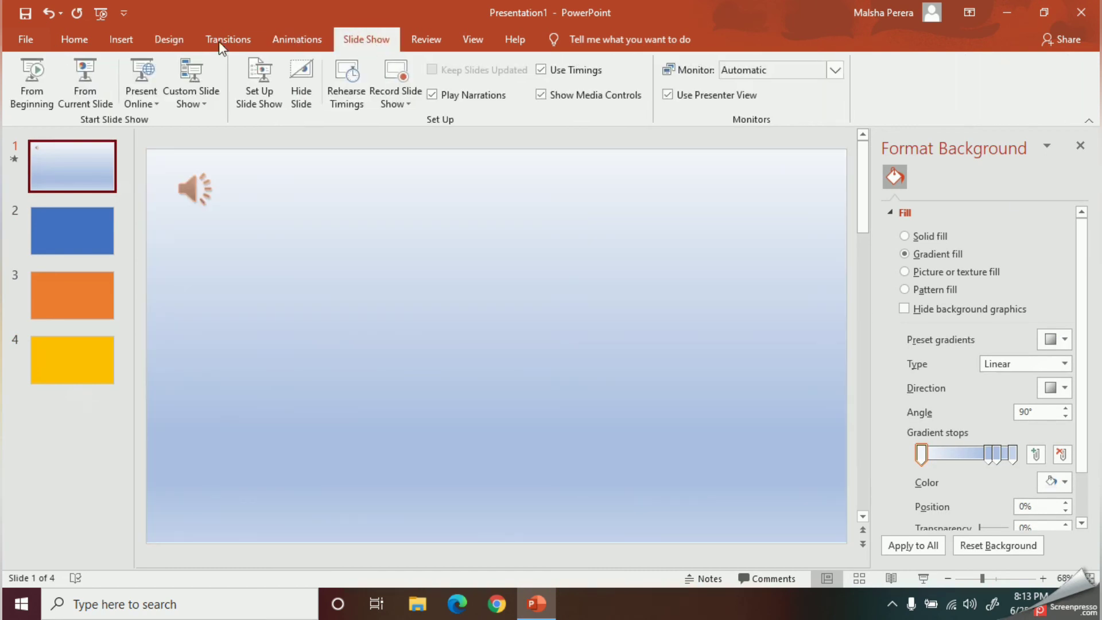
mouse_move(32, 83)
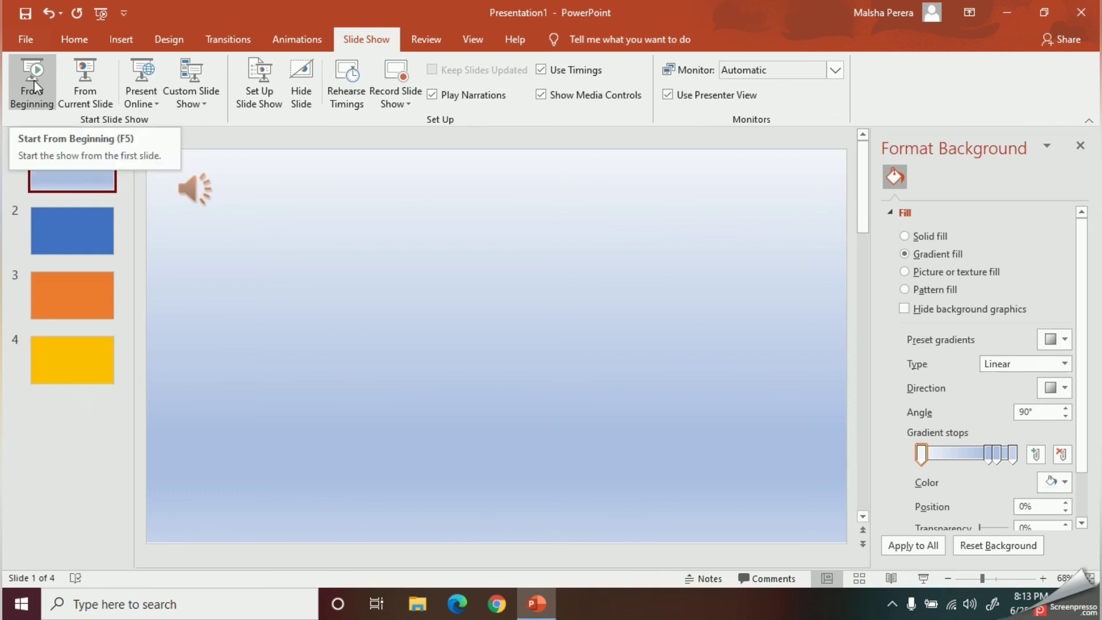